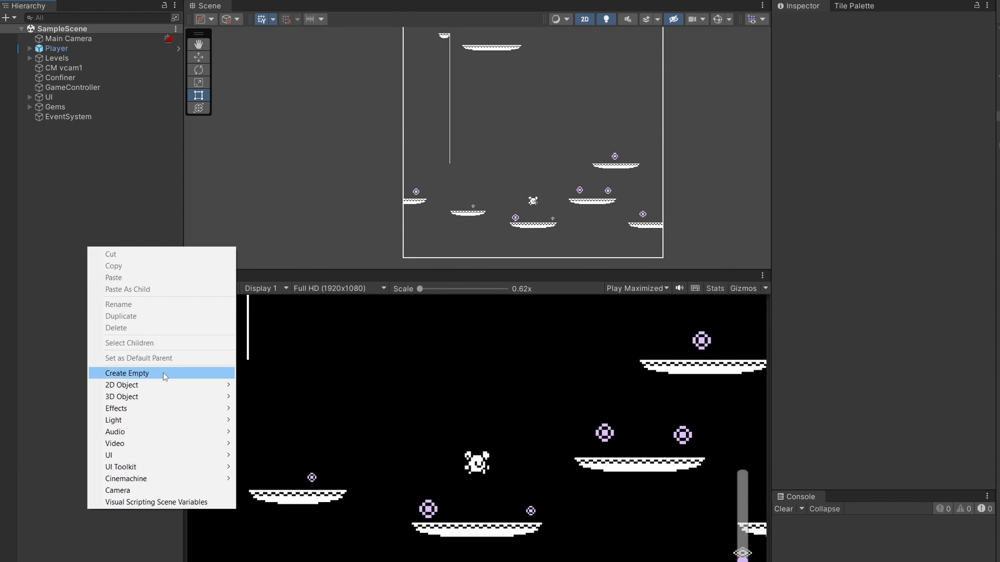
Create an empty object named Enemy, make its sprite red, and add a Rigidbody 2D
left_click(127, 372)
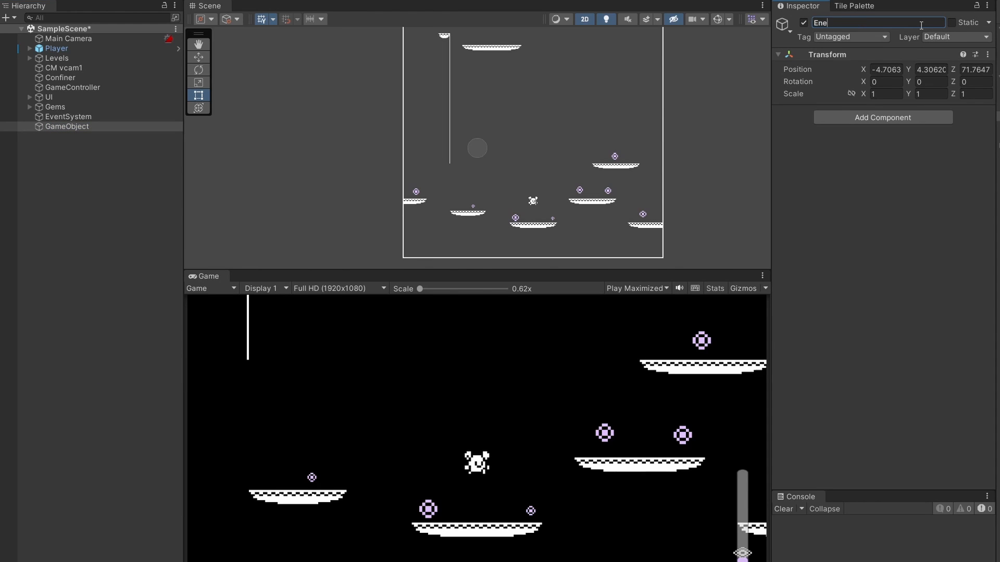
left_click(883, 117)
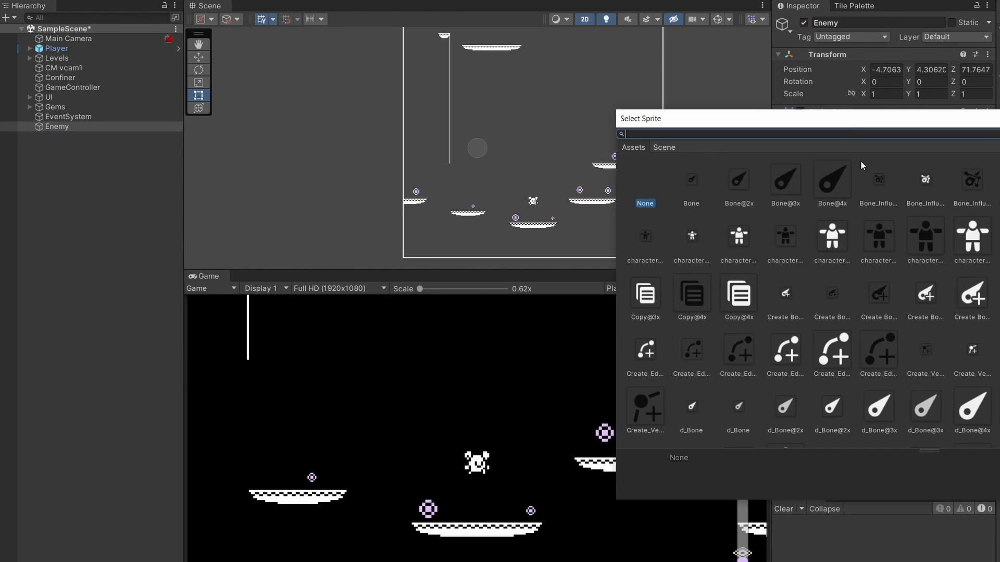
scroll("down", 3)
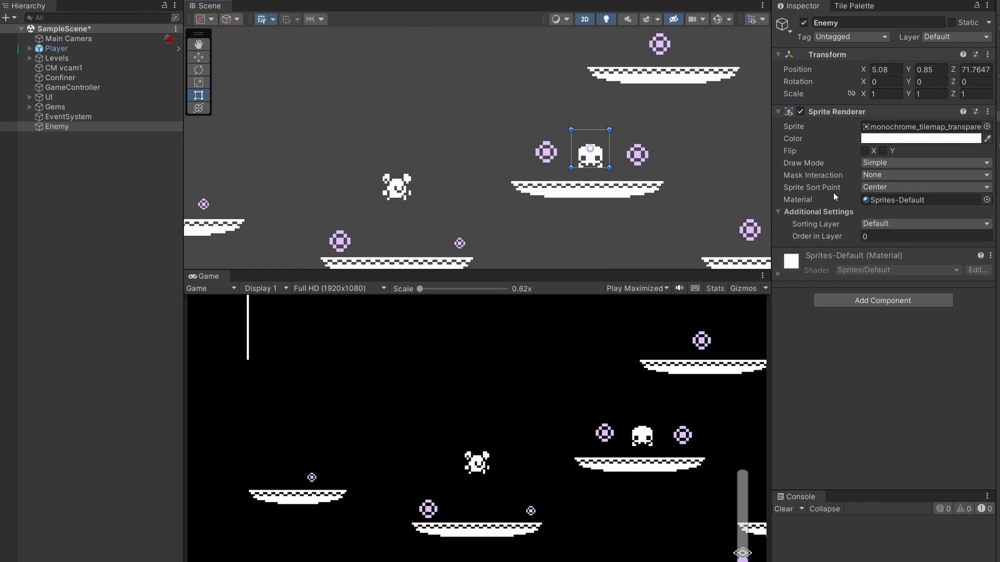
left_click(921, 138)
type("rigi")
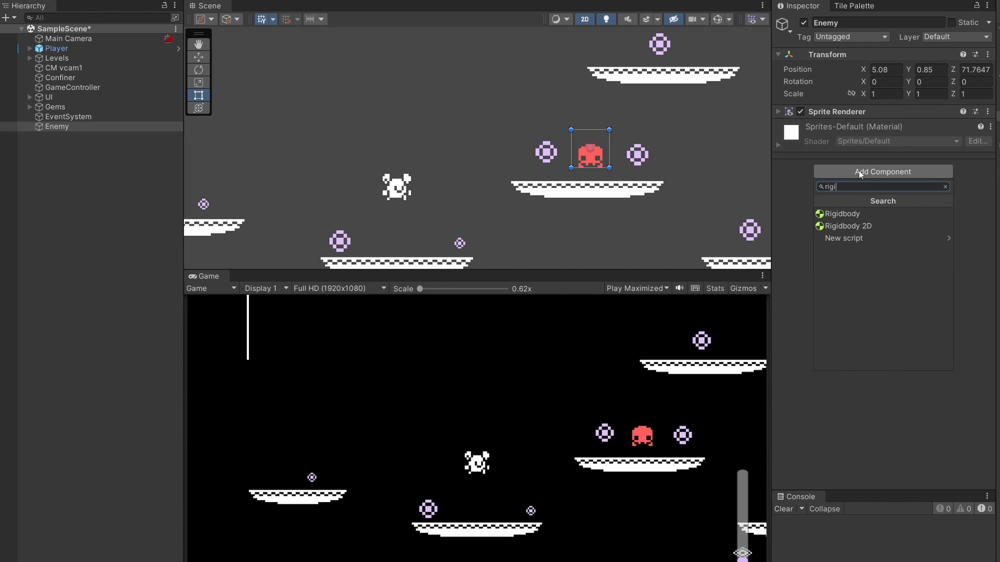
left_click(849, 225)
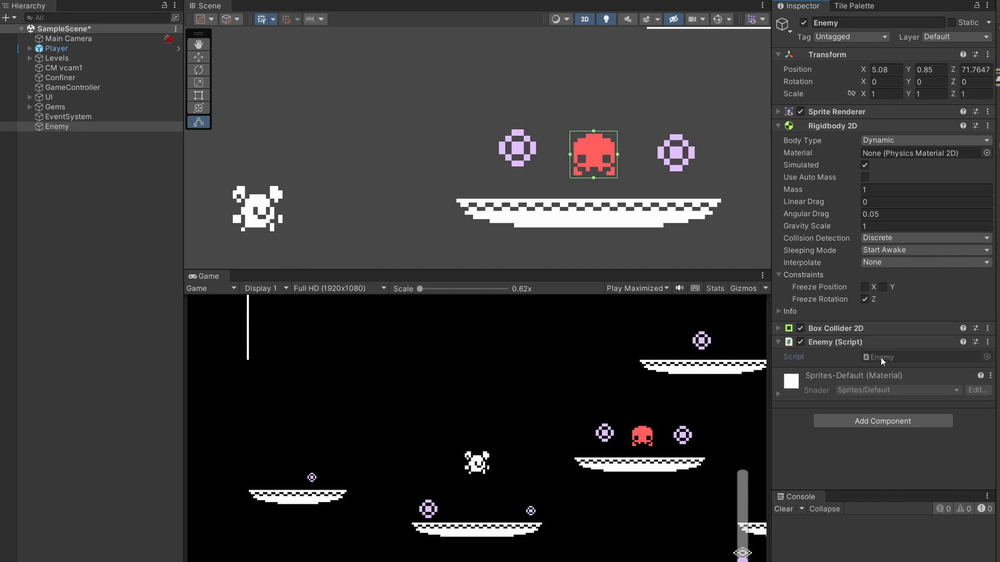
Open the Enemy script and declare public player, chaseSpeed and jumpForce fields
double_click(879, 357)
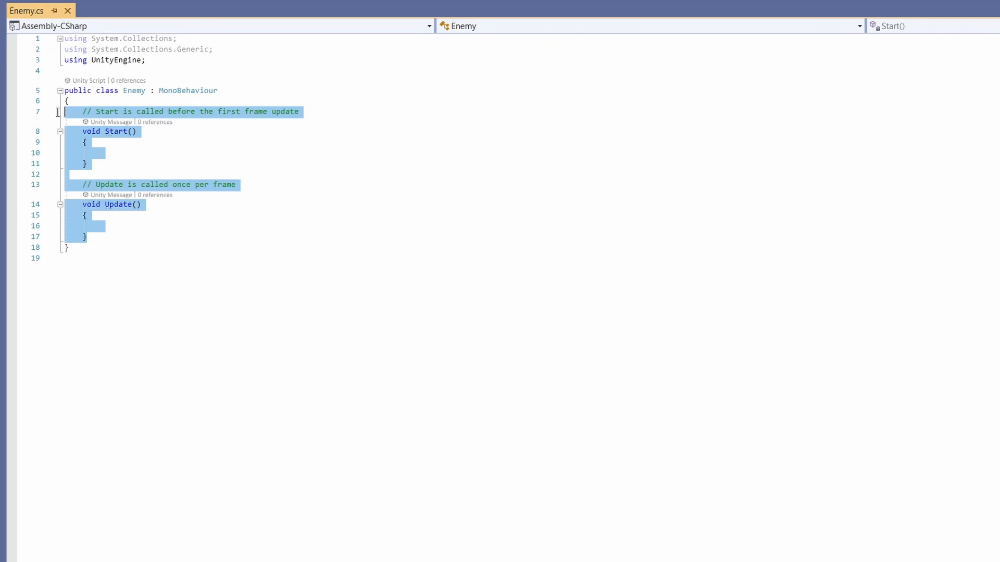
type("public Transform player;")
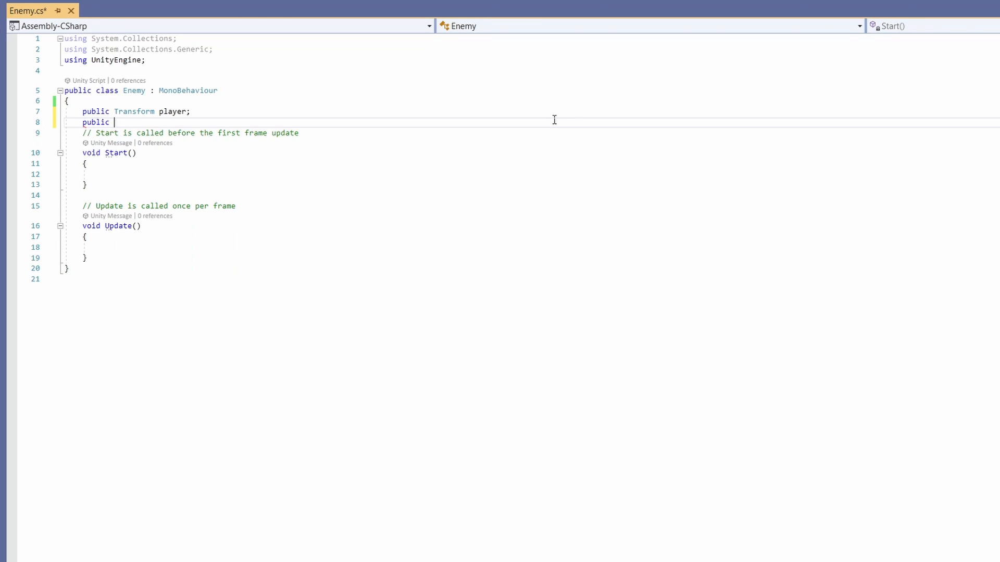
type("float chaseP")
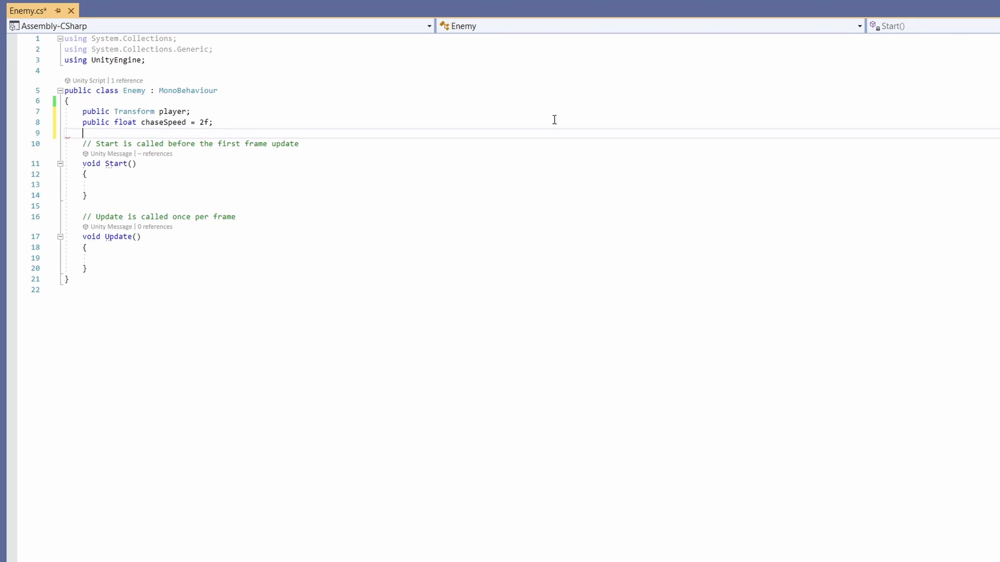
type("public float jump")
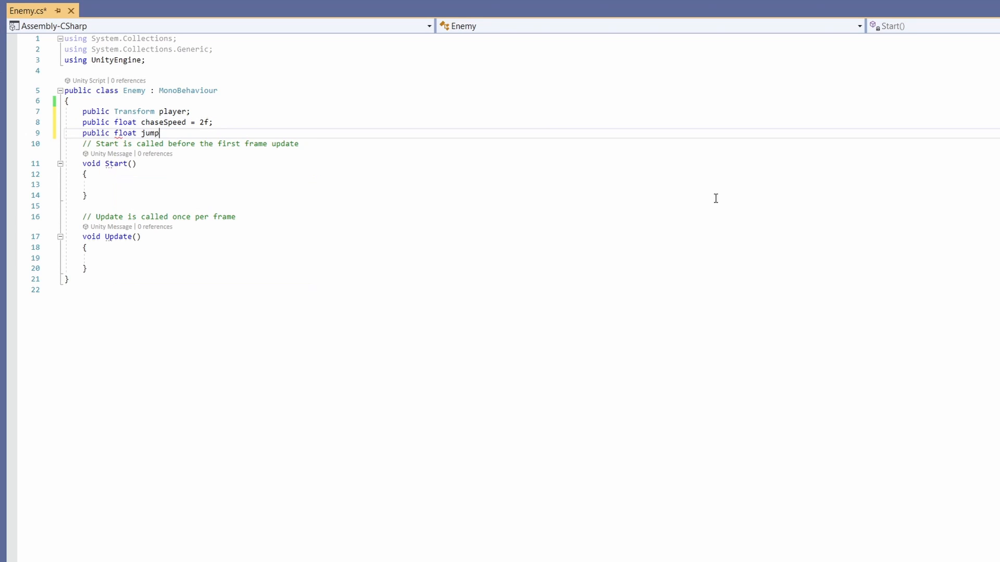
type("Force = 2f;")
type("public LayerMask groundLayer;")
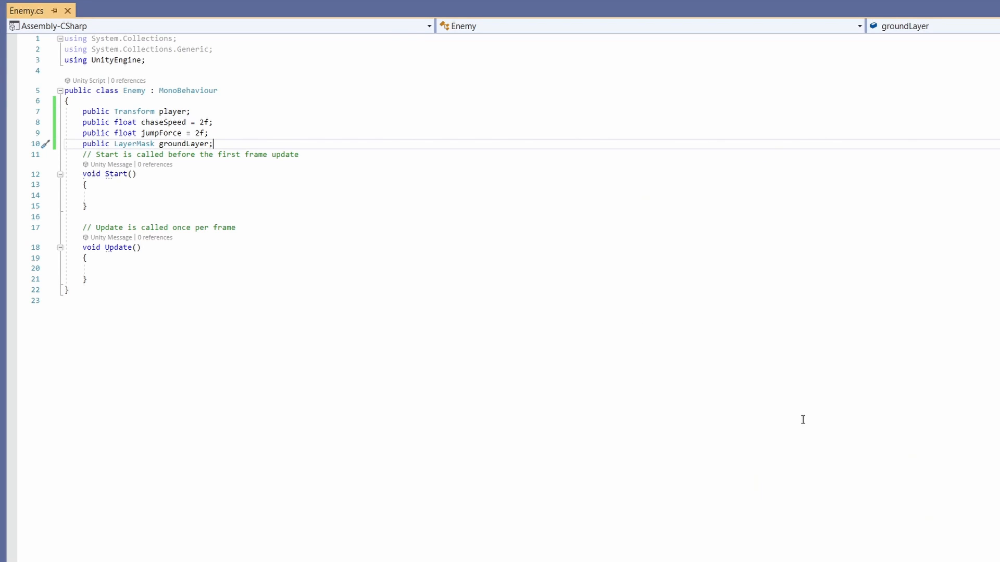
Add private rb, isGrounded and shouldJump fields, and assign rb in Start
key("enter")
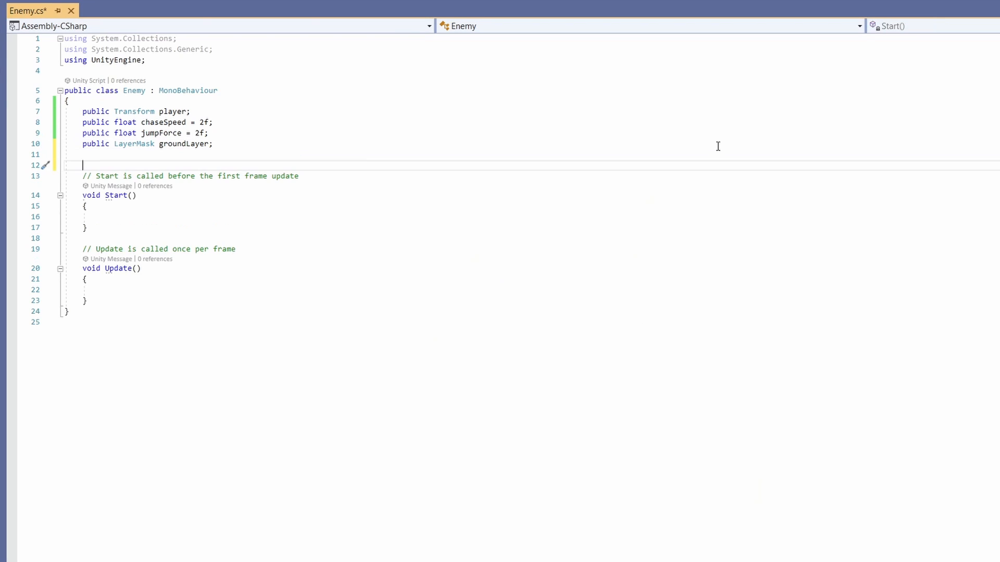
type("private Rigidbody2D rb;")
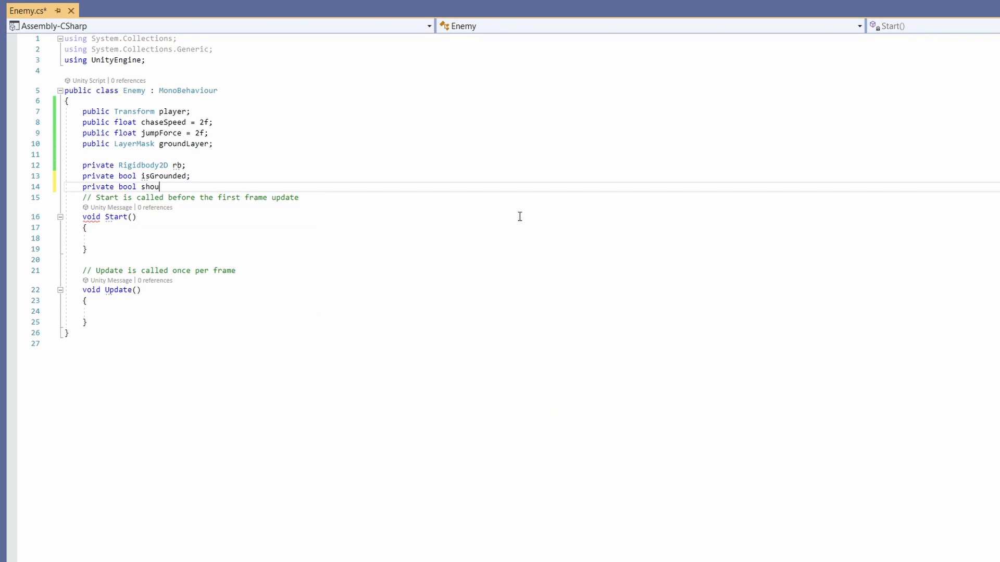
type("ldJump;")
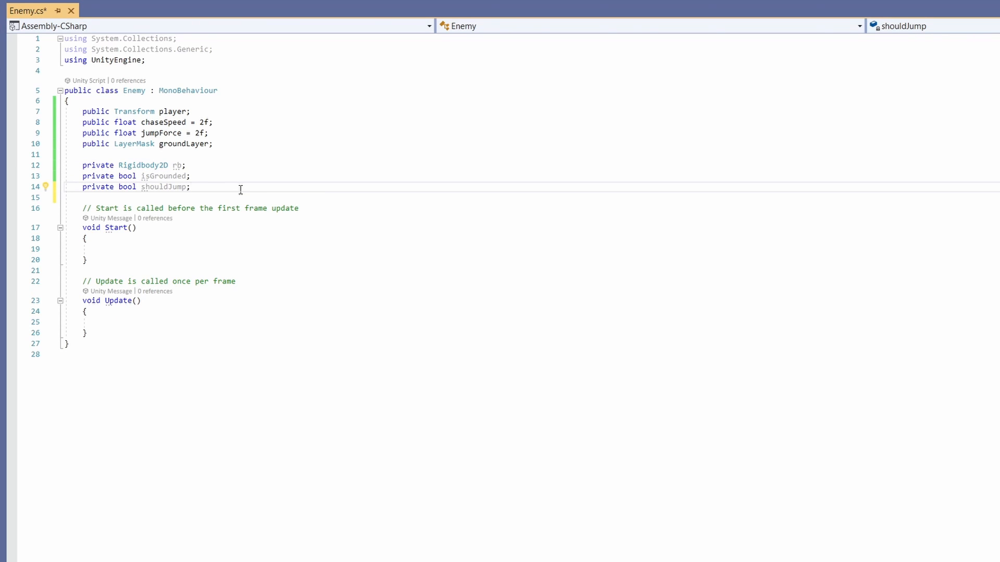
type("rb = GetComponent<Rigidbody2D>();")
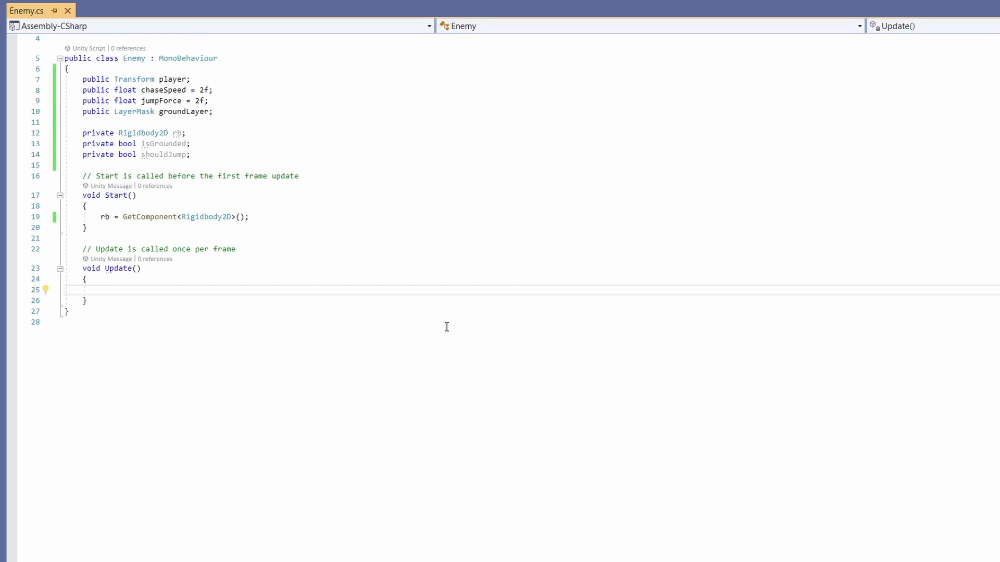
Add Is Grounded, Player Direction and Player above detection comments, and set isGrounded with a downward groundLayer raycast
type("//")
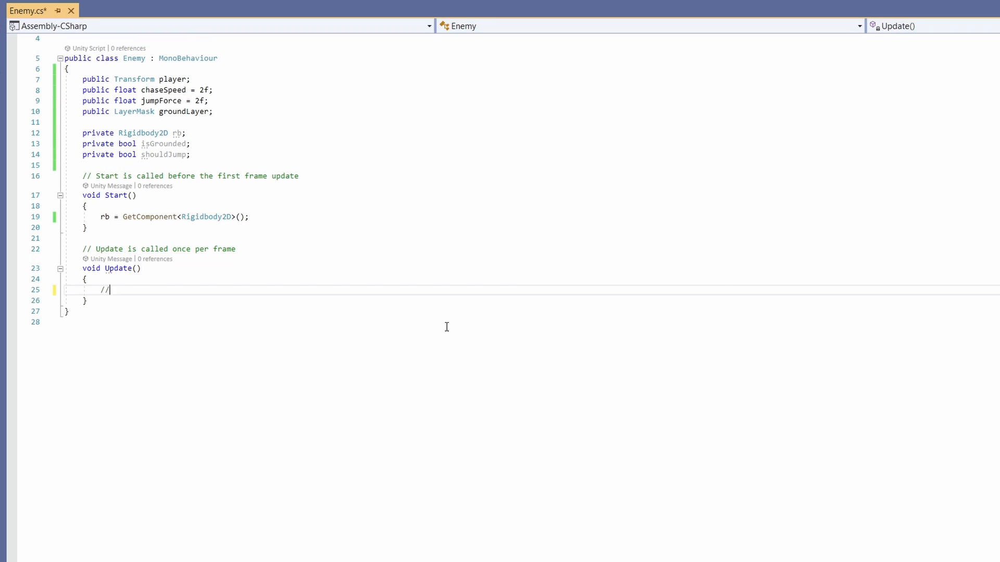
type("Is Grounded?")
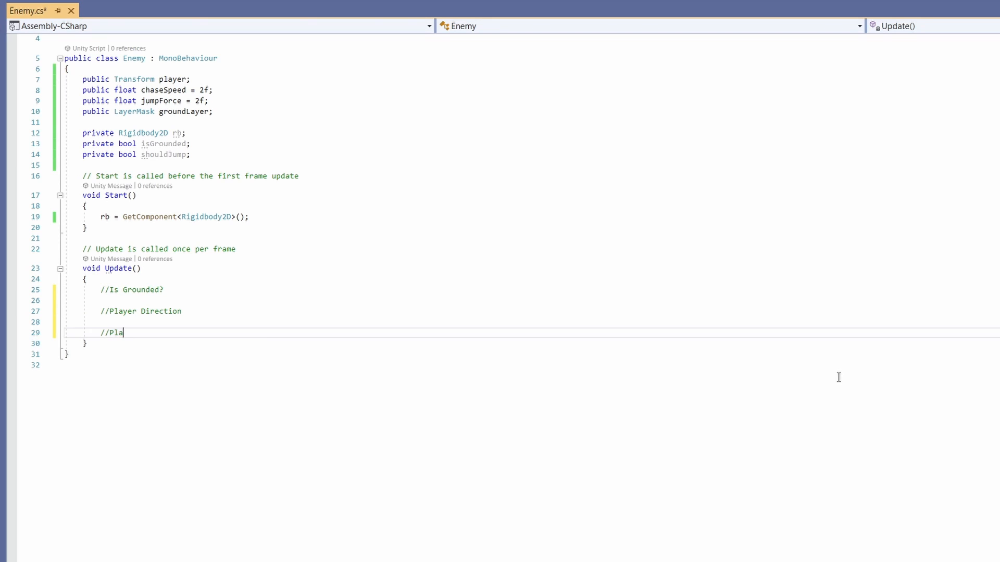
type("yer above detection")
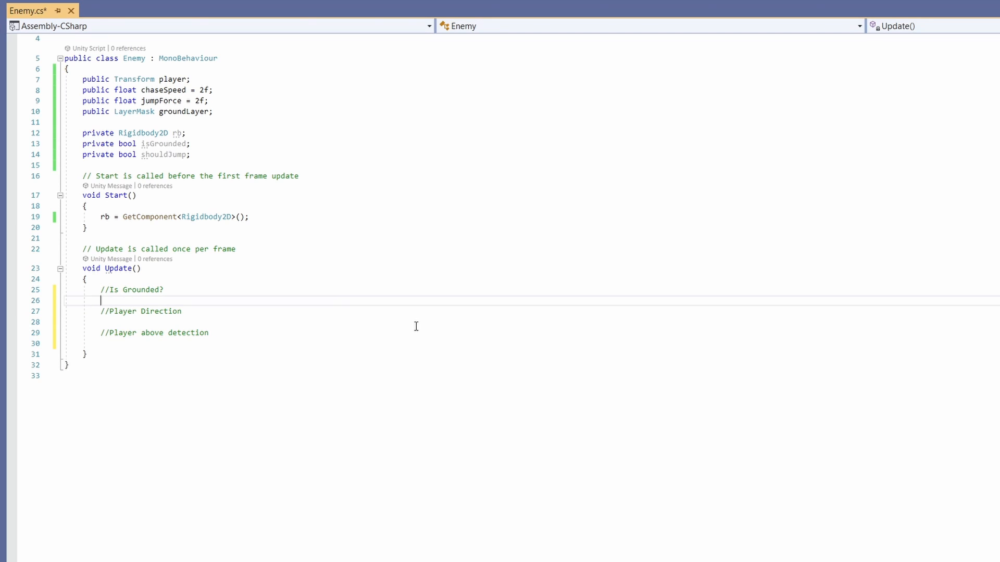
type("isGrounded = Physics2D.Raycast(")
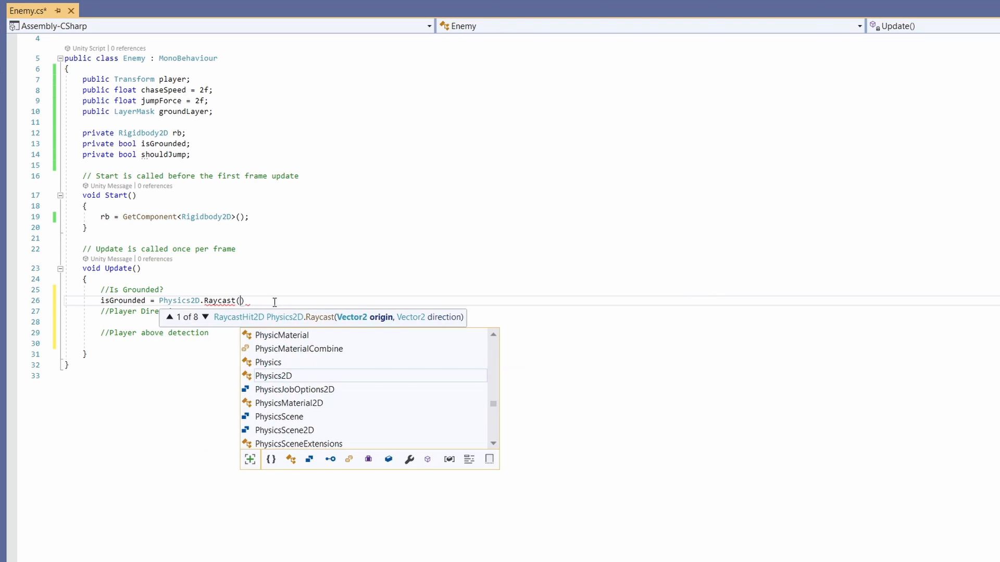
type("transform.")
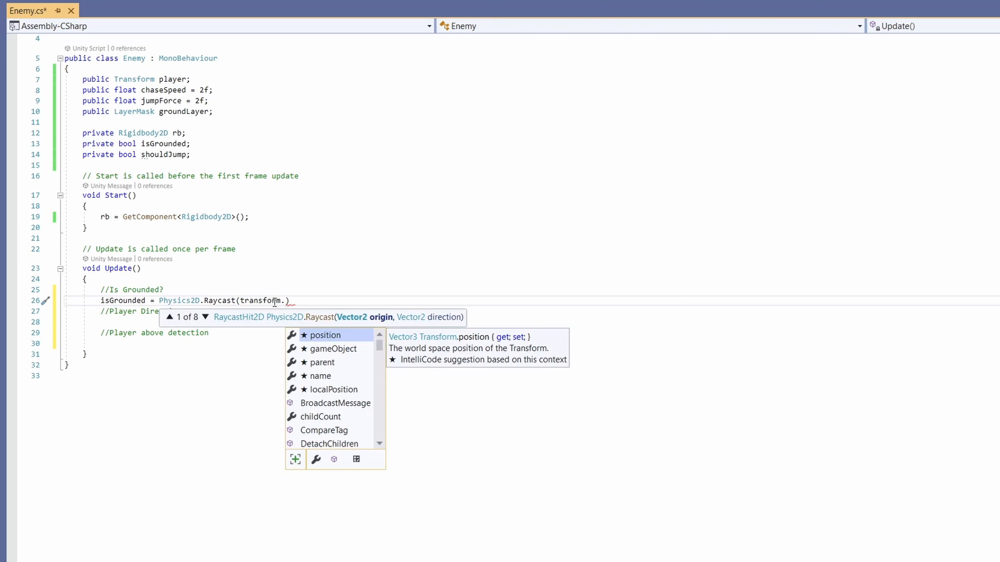
type("position, Vector2.down, 1f, groundLayer")
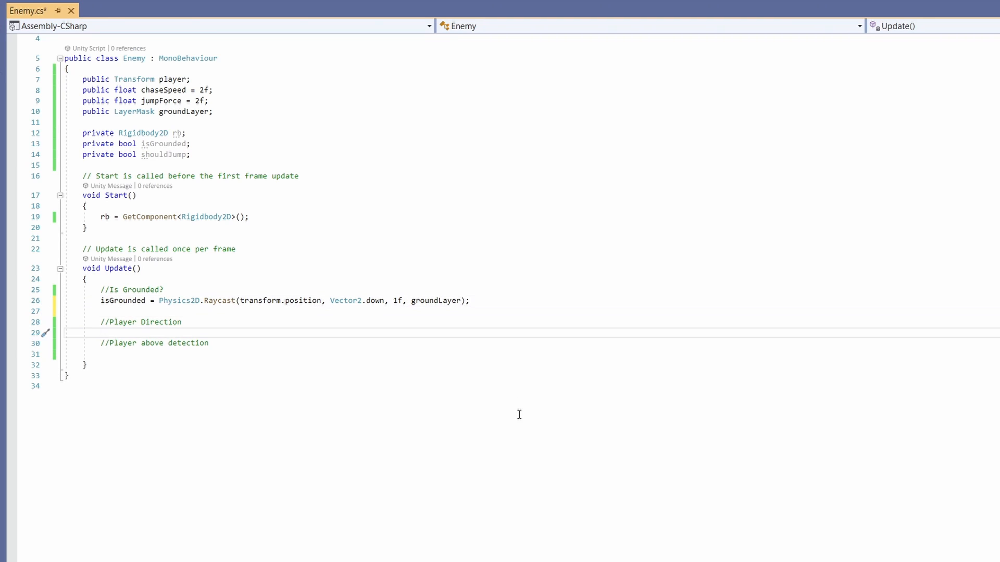
Compute direction as Mathf.Sign of the player's x minus the enemy's x
type("float d")
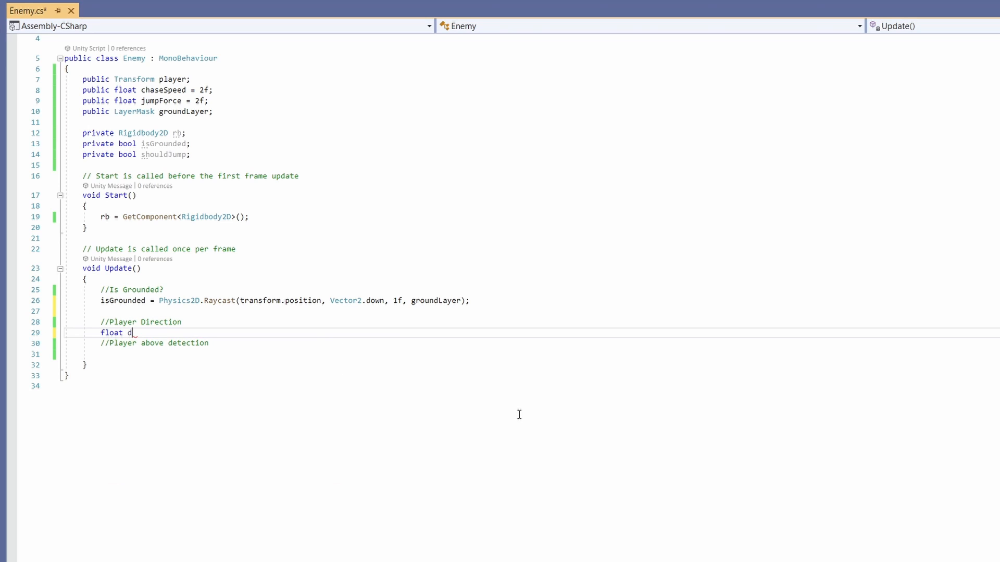
type("irection = Mathf")
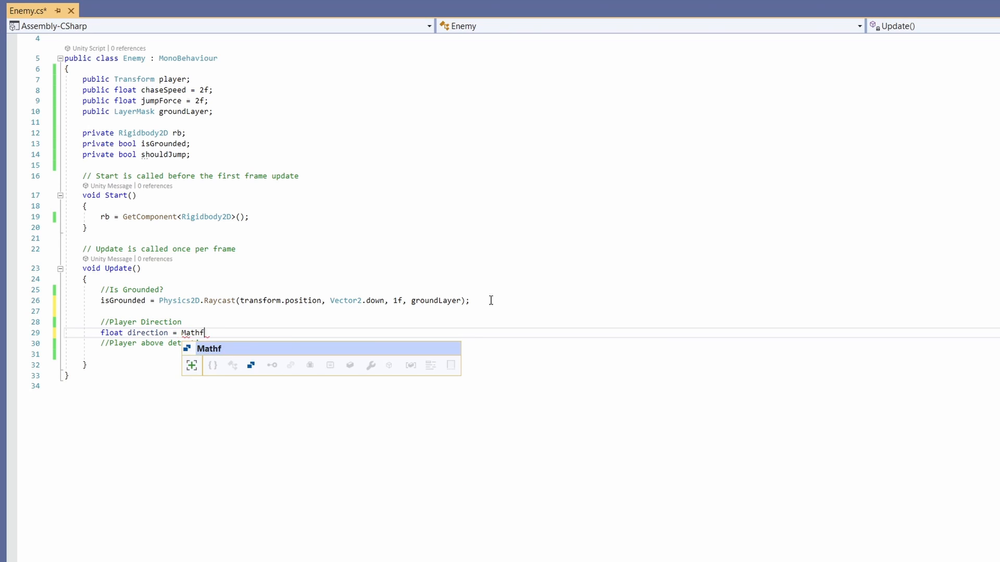
type(".Sign(playe")
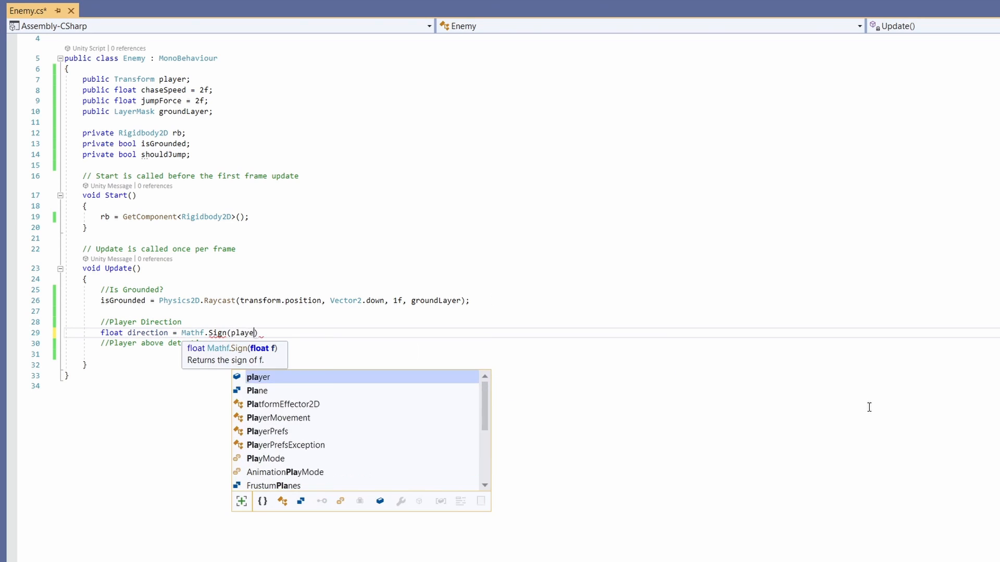
type(".position.x -")
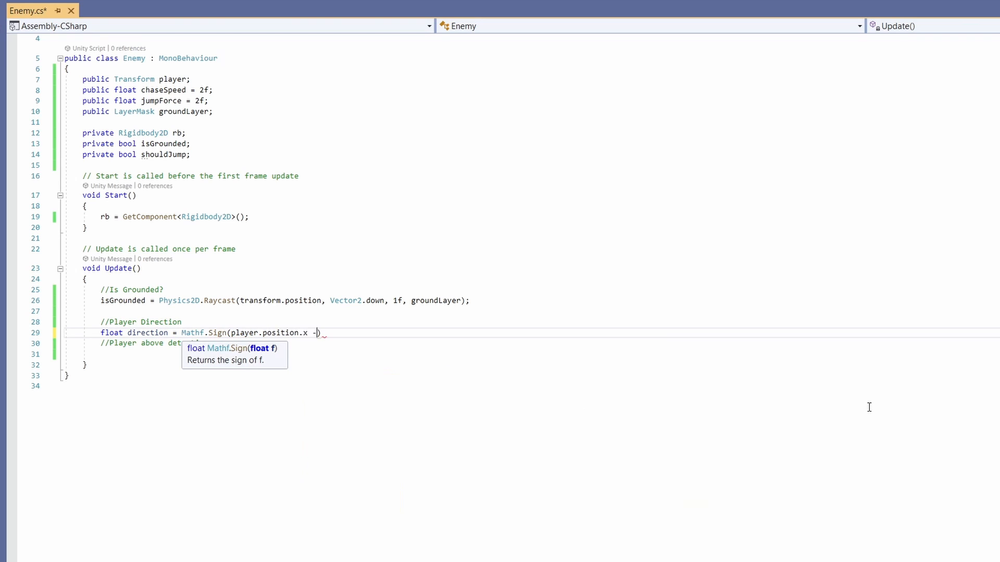
type("transform.position.x")
type("bool")
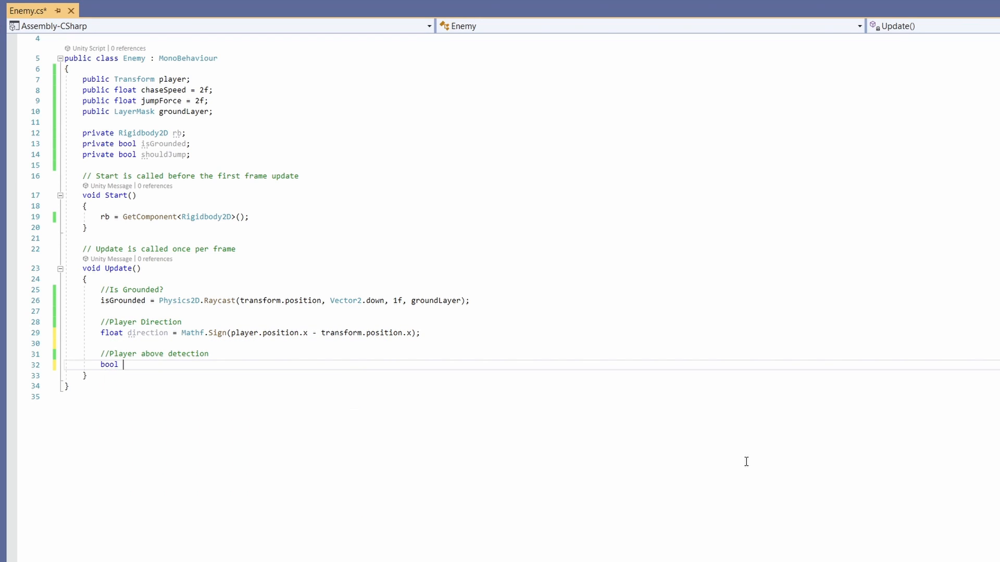
Set isPlayerAbove from a 3f upward raycast against 1 << player.gameObject.layer
type("isPlayerAbove =")
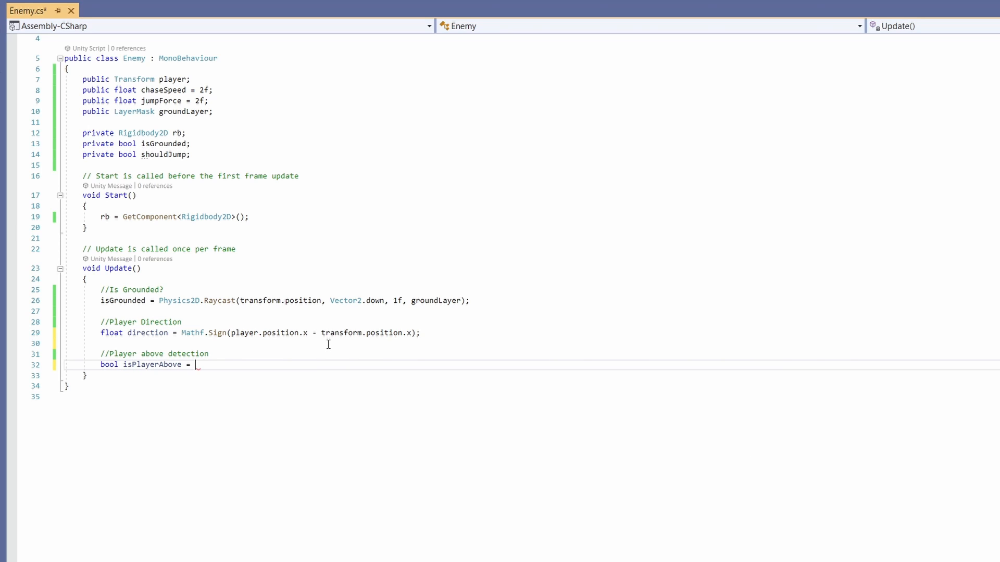
type("Physics2D.R")
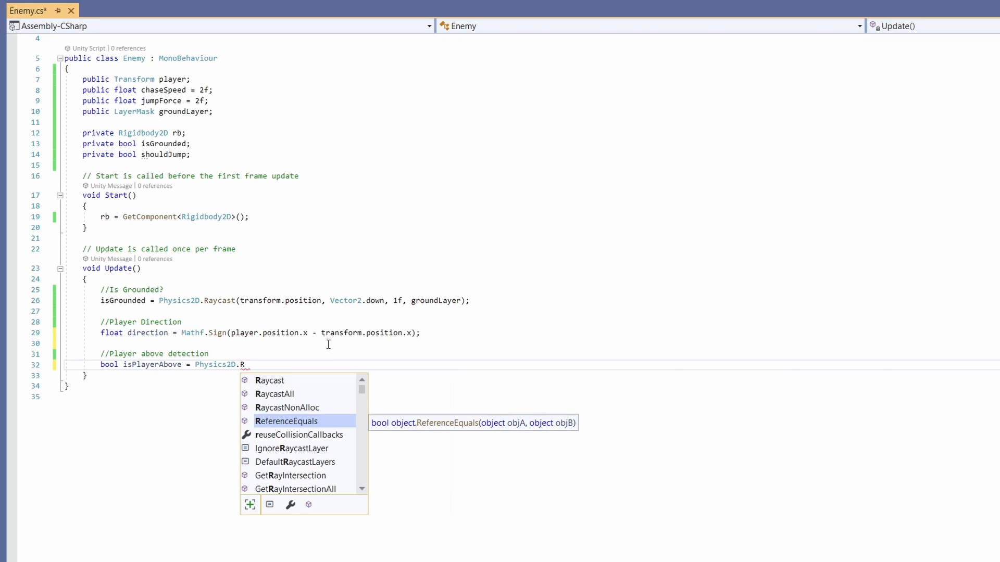
type("aycast(tran")
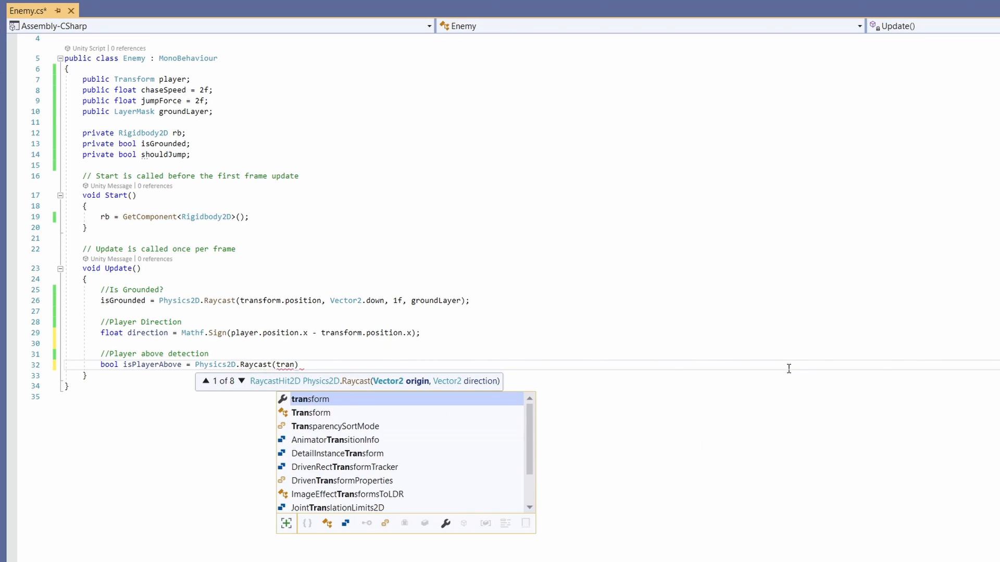
type("transform.position, Vector")
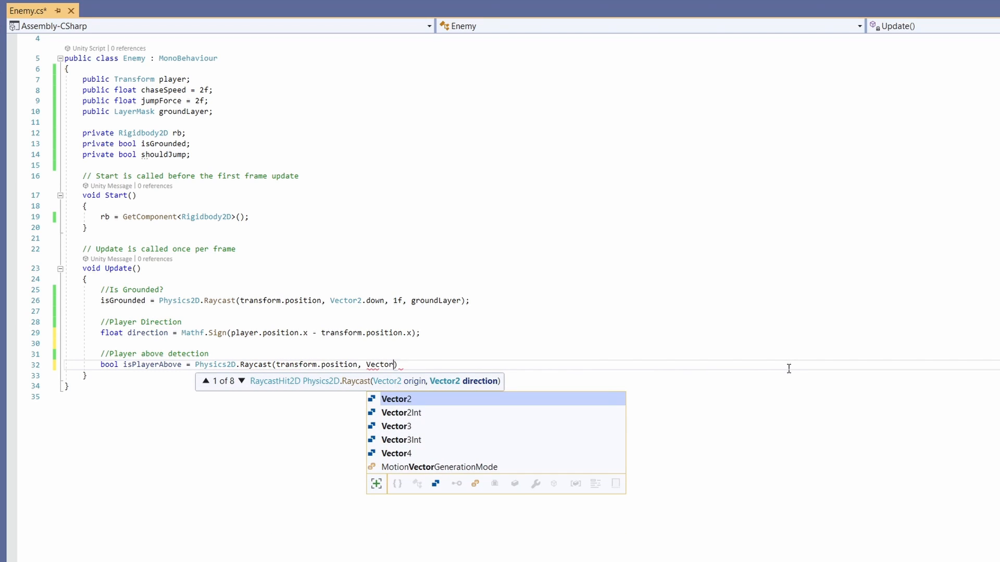
type("2.up")
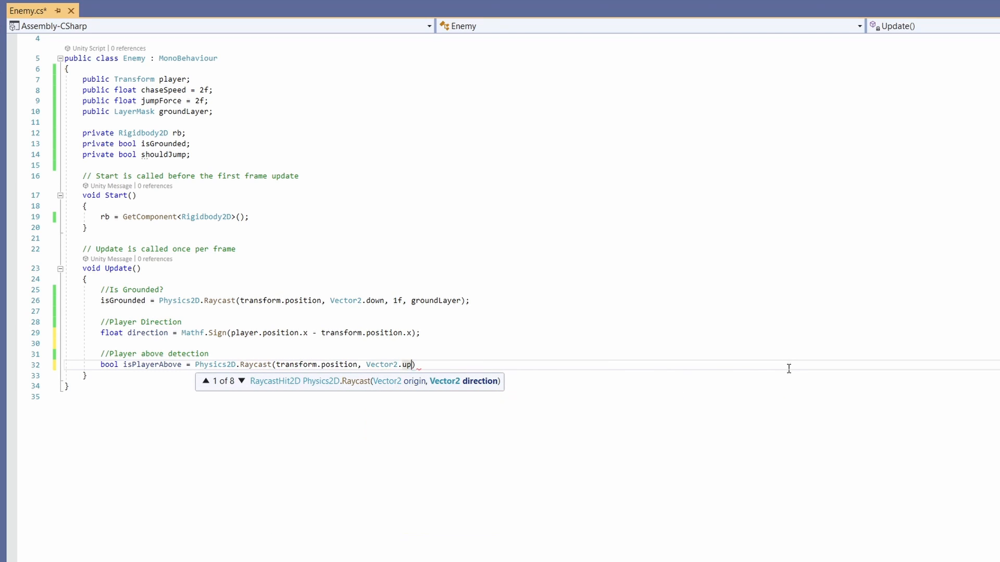
type(", 3f")
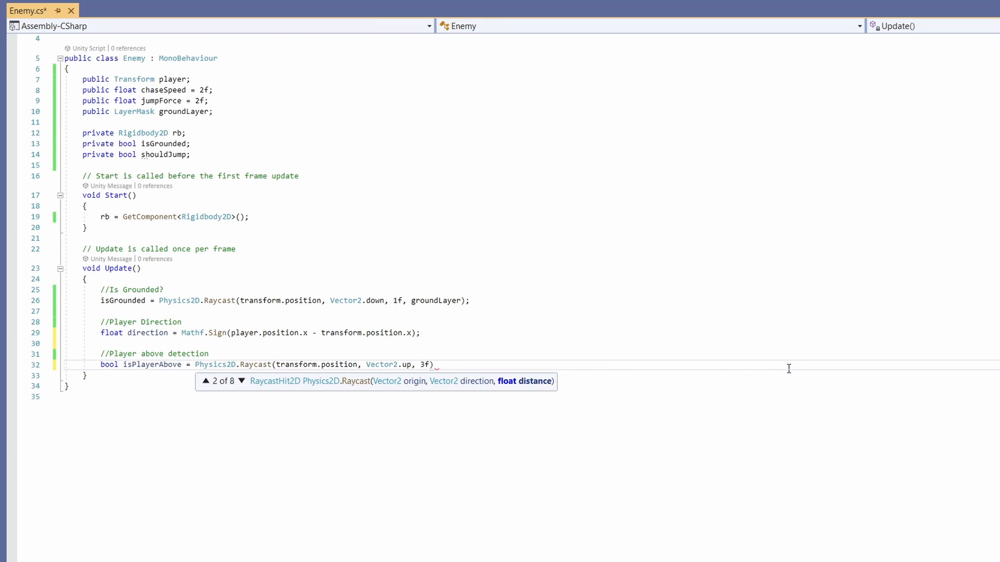
type(",")
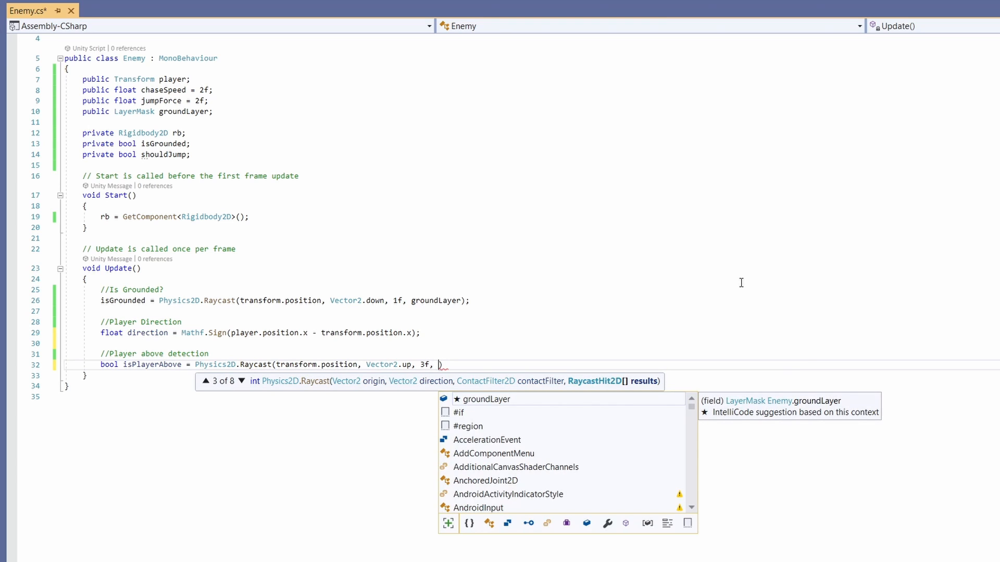
type("1")
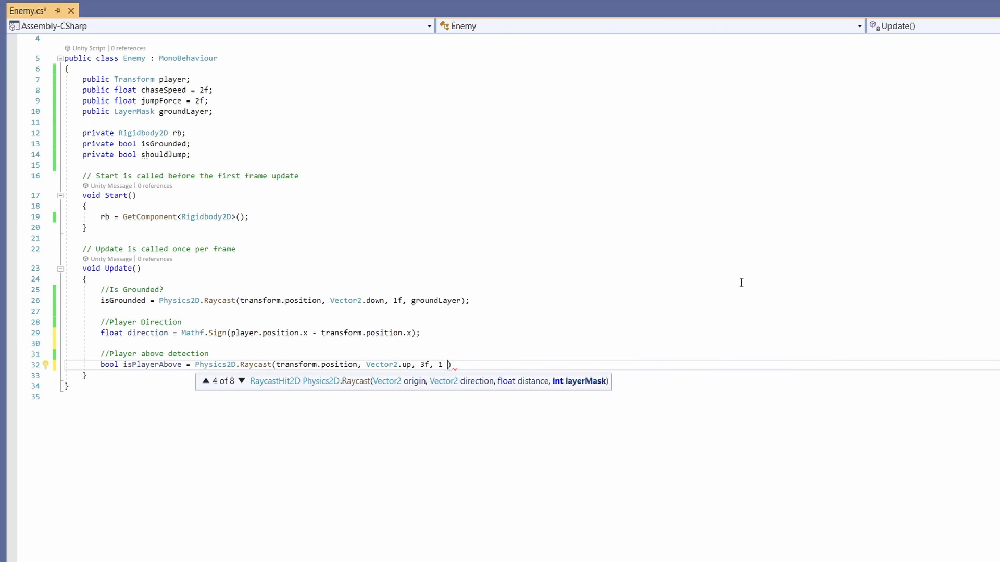
type("<< player.gameObject.layer")
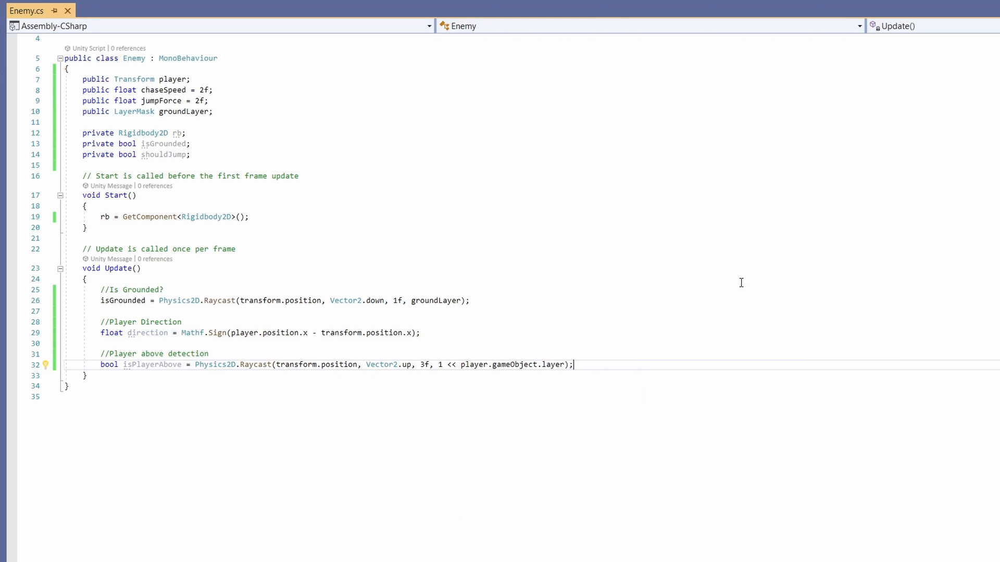
Inside if (isGrounded), set rb.velocity to direction * chaseSpeed, keeping rb.velocity.y
type("if(")
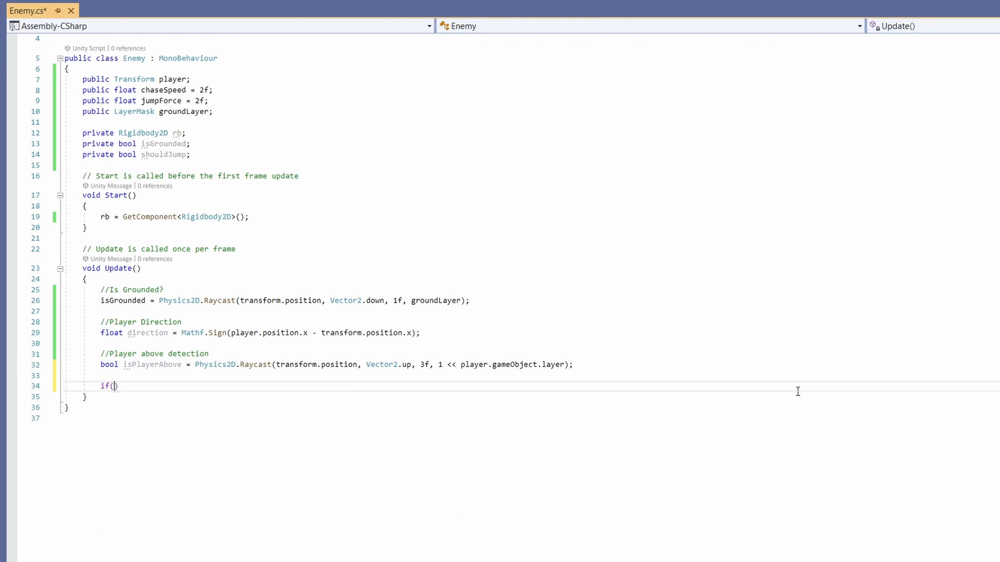
type("isGrounded)")
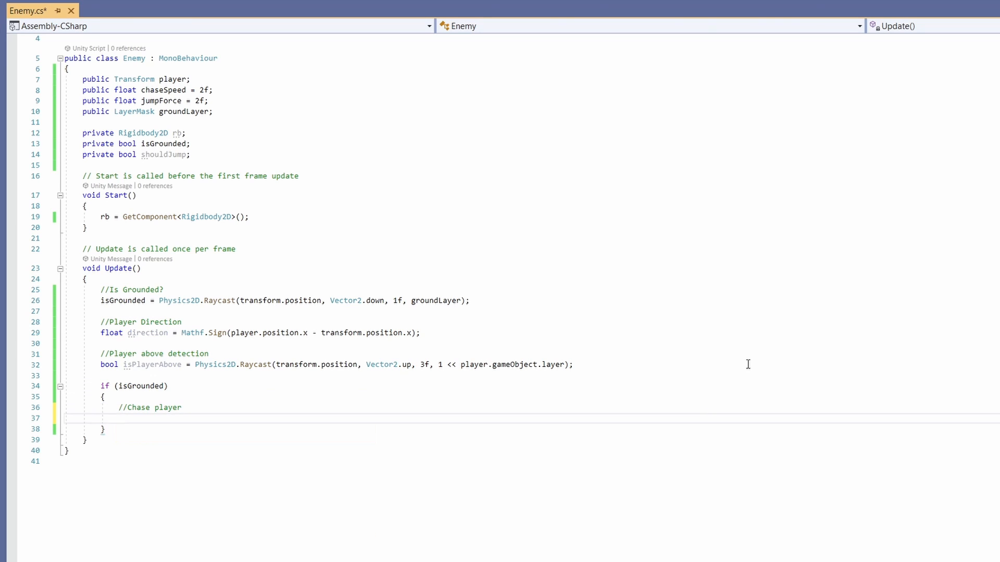
type("rb.velocity = new Vector2(direction")
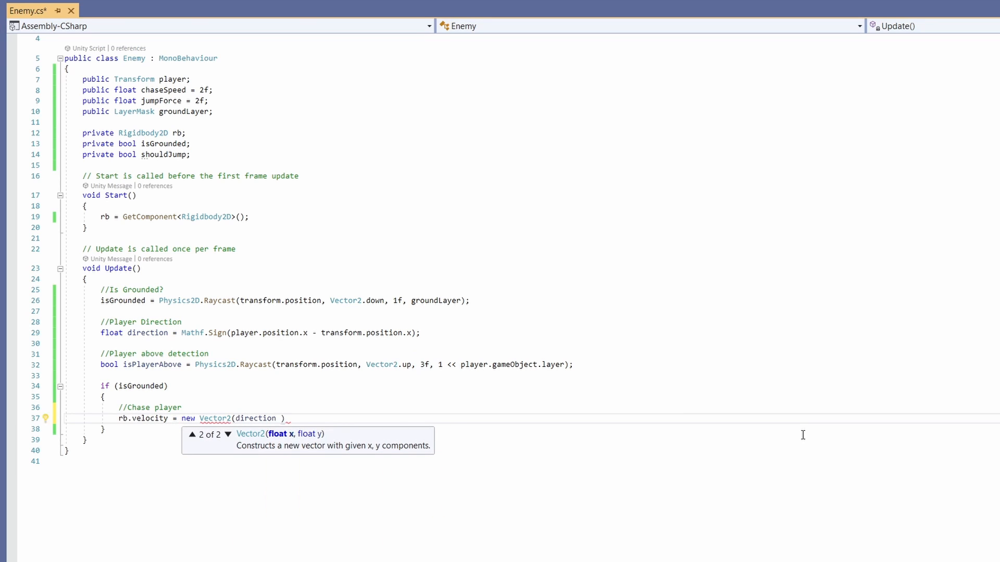
type("* chaseSpeed, rb.y")
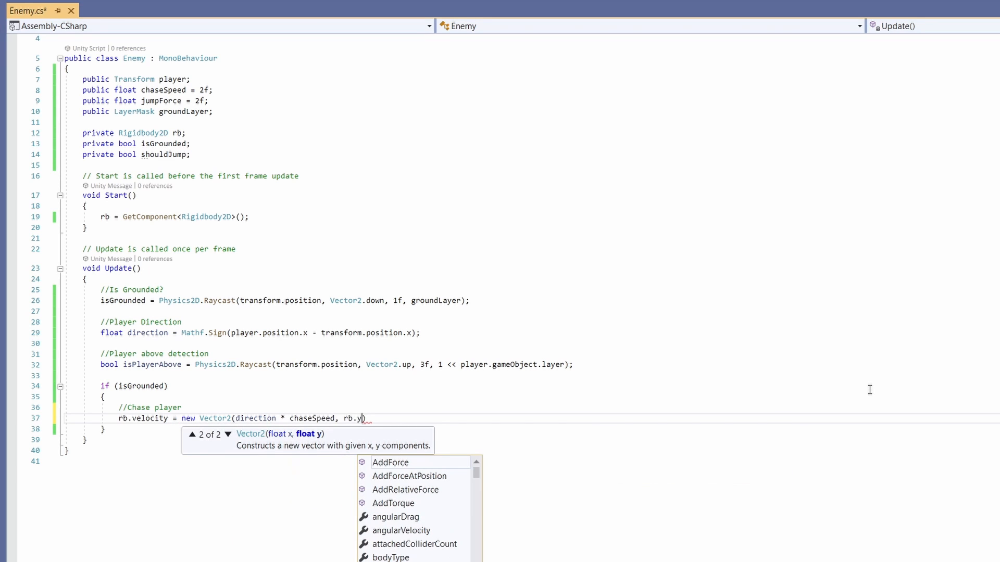
type("elocity")
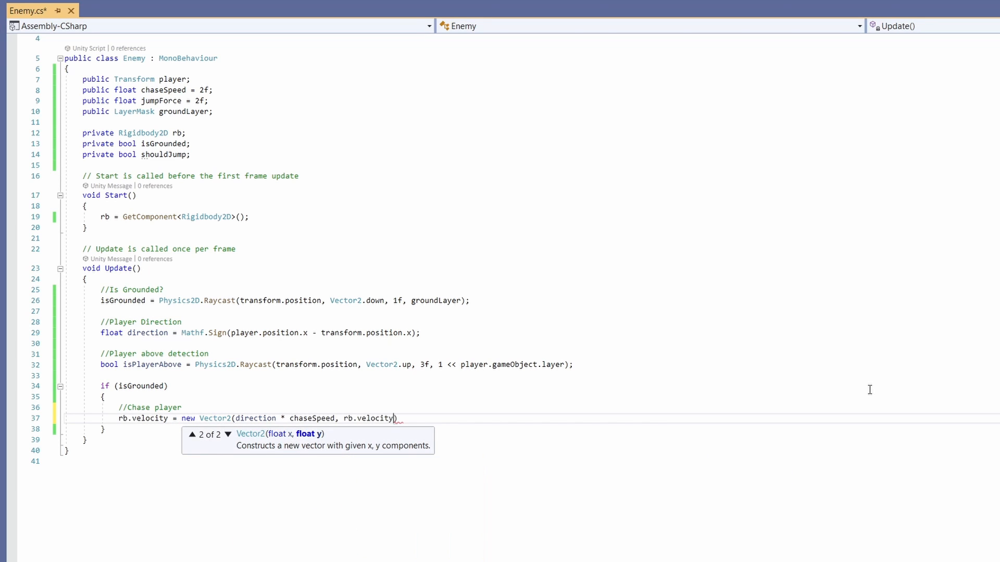
type(".y);")
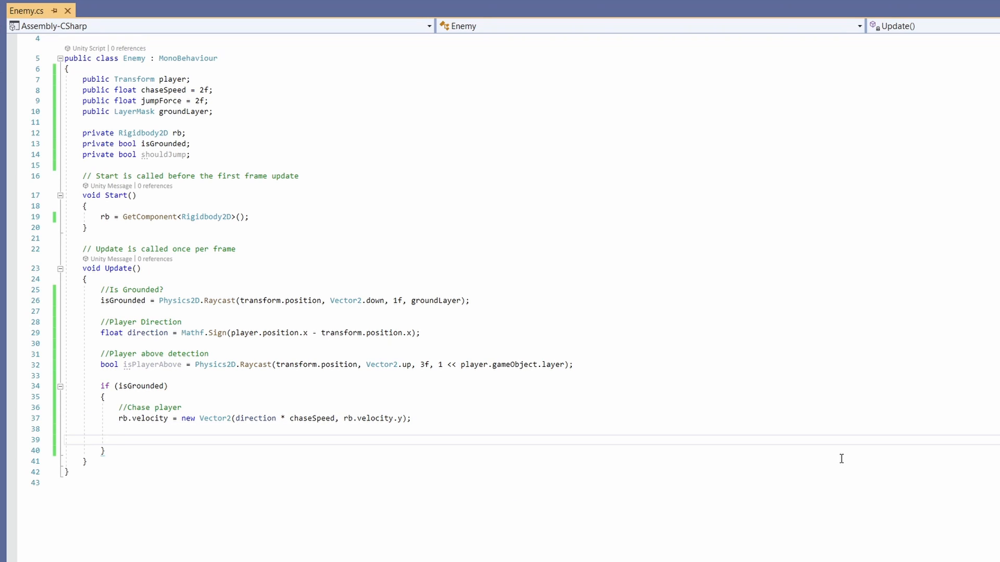
Add jump-rule comments and a groundInFront raycast along new Vector2(direction, 0), length 2f
type("//Jump if there's gap ahead && no ground infront")
type("//pla")
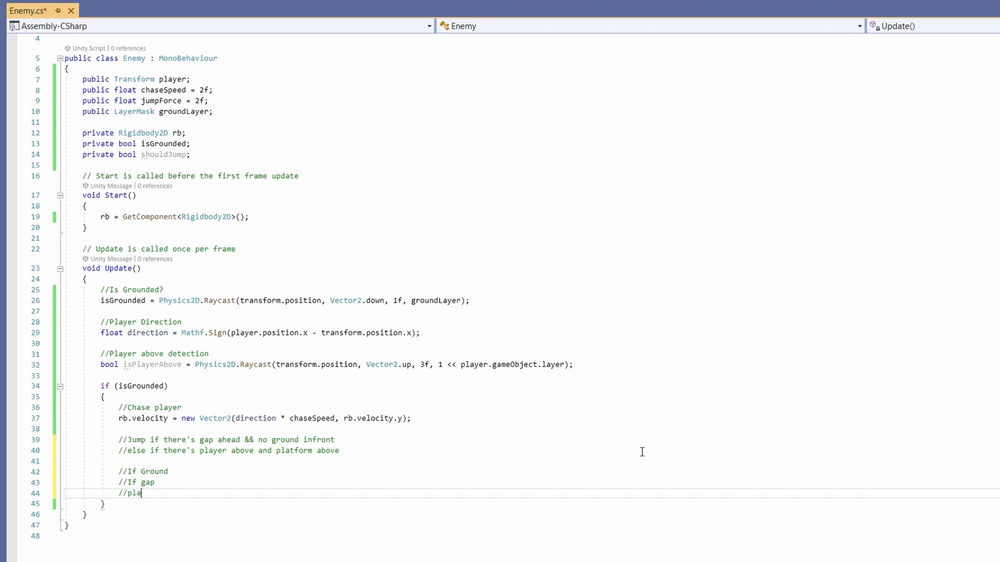
type("RaycastHit2D g")
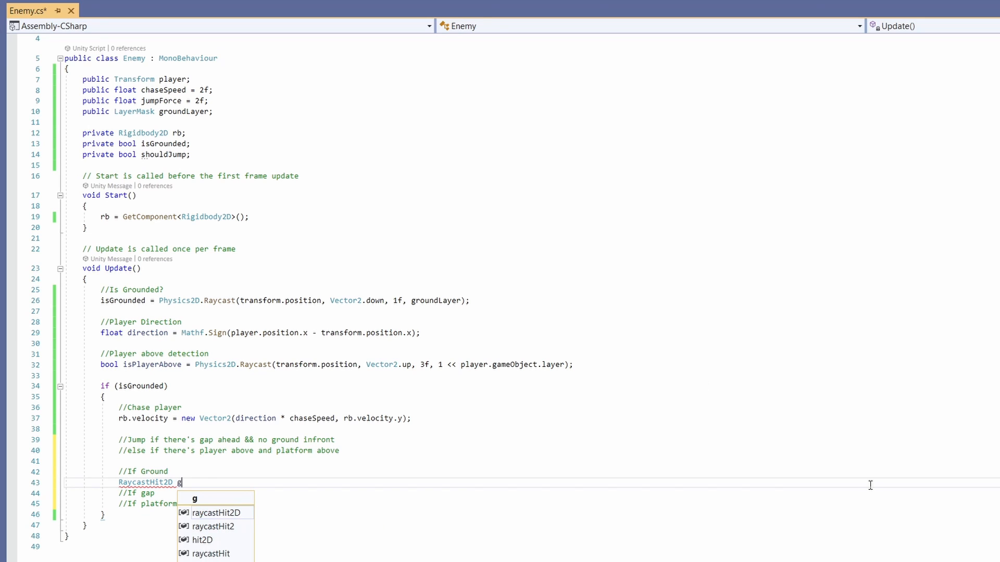
type("roundInFront =")
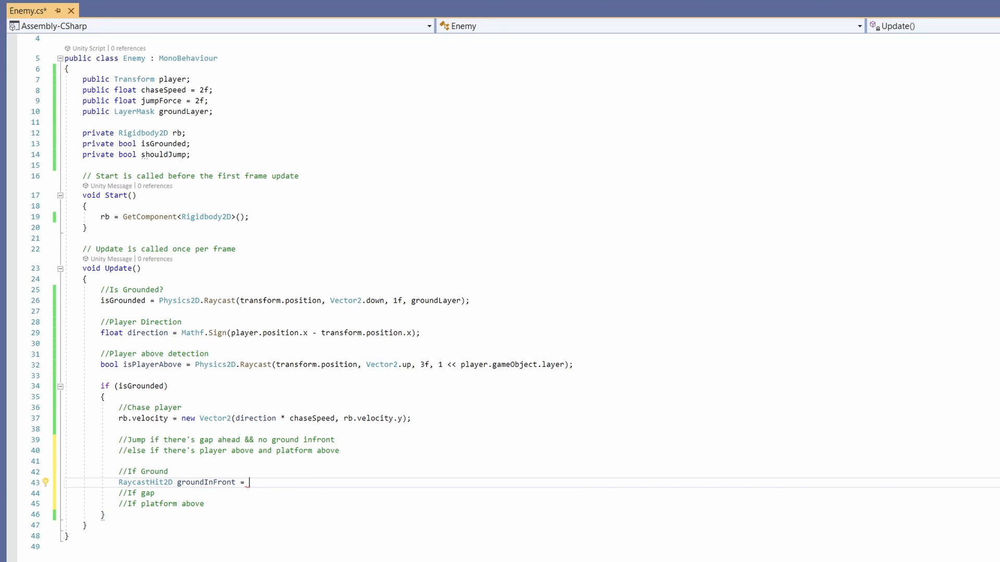
type("Physics2D.ra")
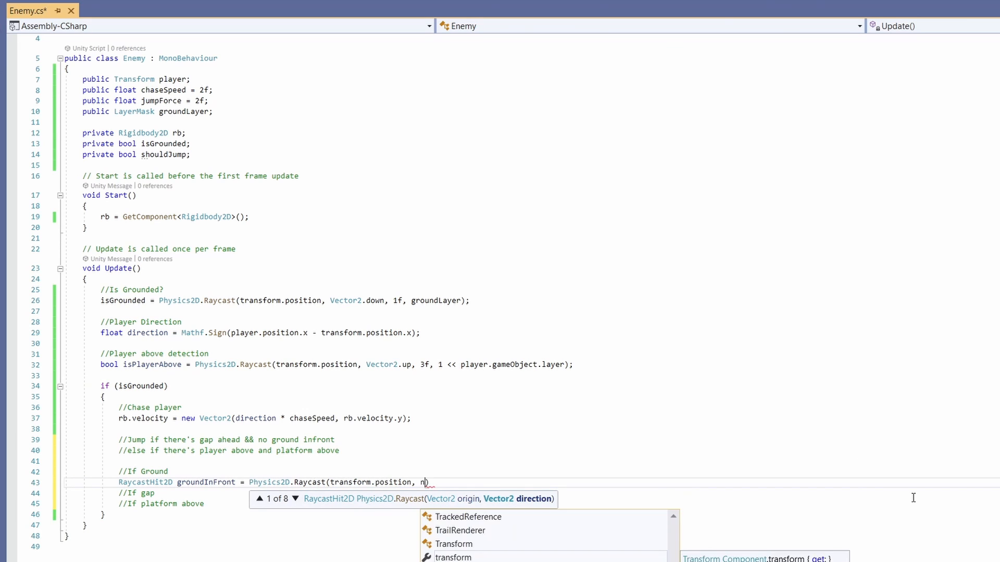
type("ew Vector2(direction,")
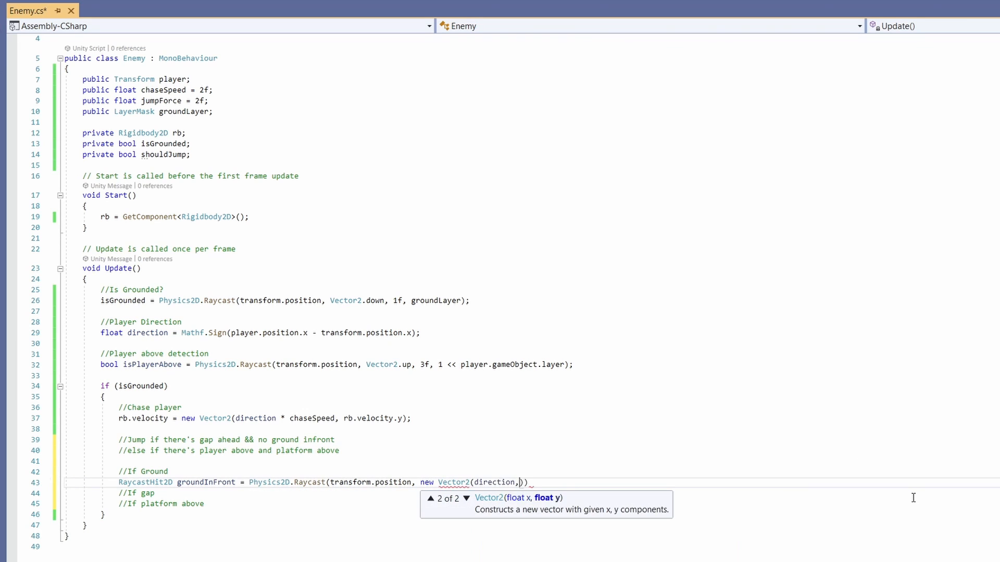
type("0),")
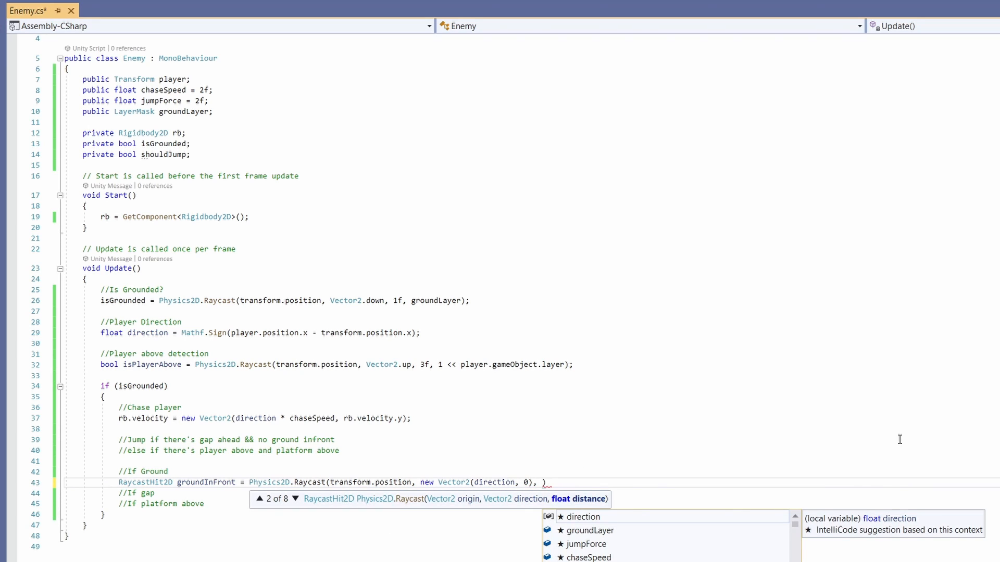
type("2f,")
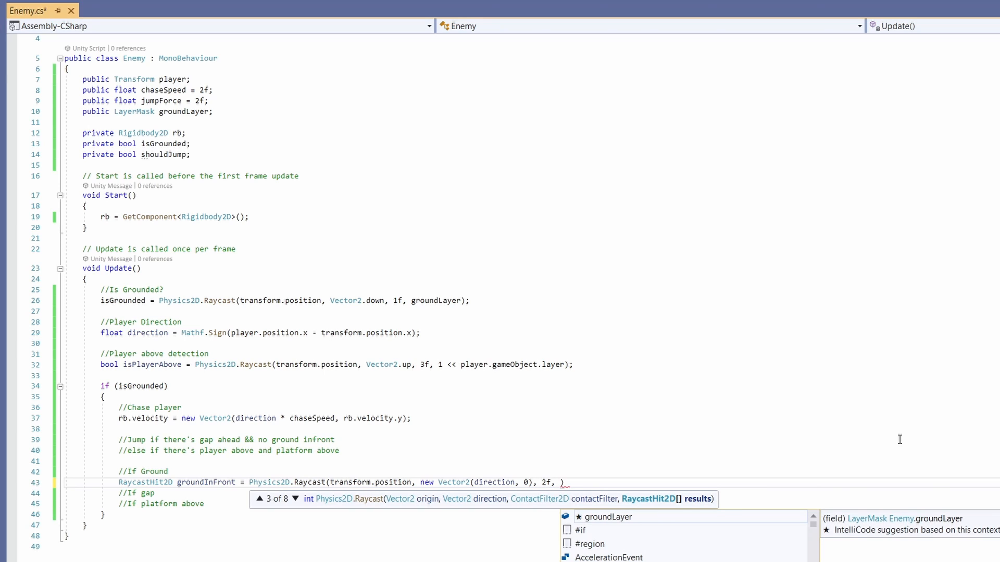
mouse_move(933, 347)
type("groundLayer")
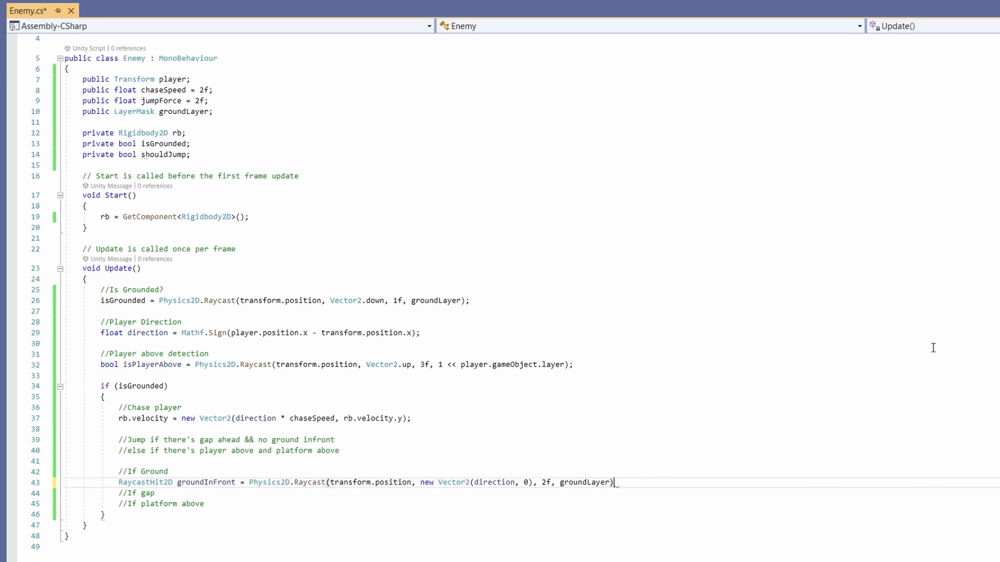
Declare gapAhead, a 2-unit downward raycast offset by direction on groundLayer
type("RaycastHit2D gapAhead =")
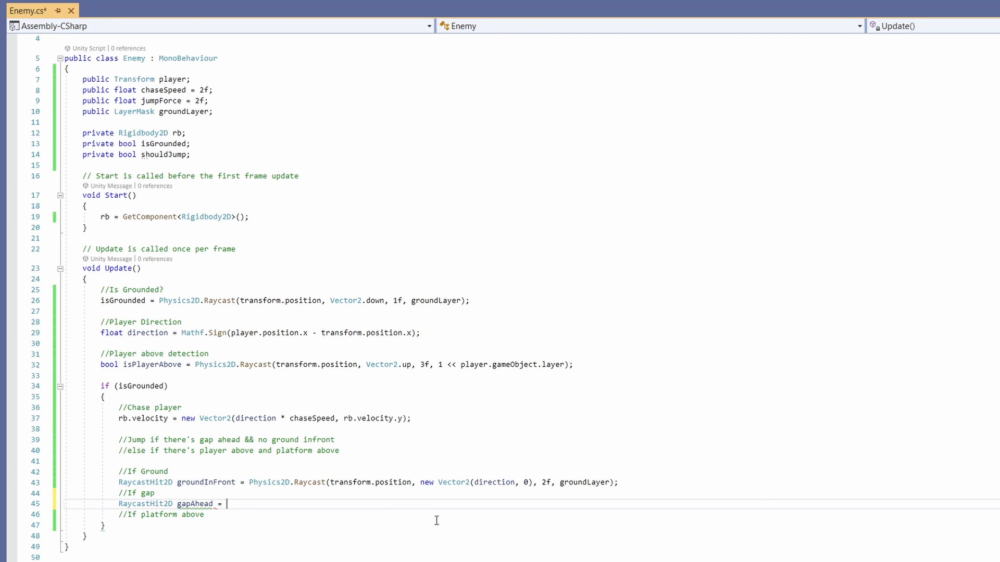
type("Physics2D.Raycast")
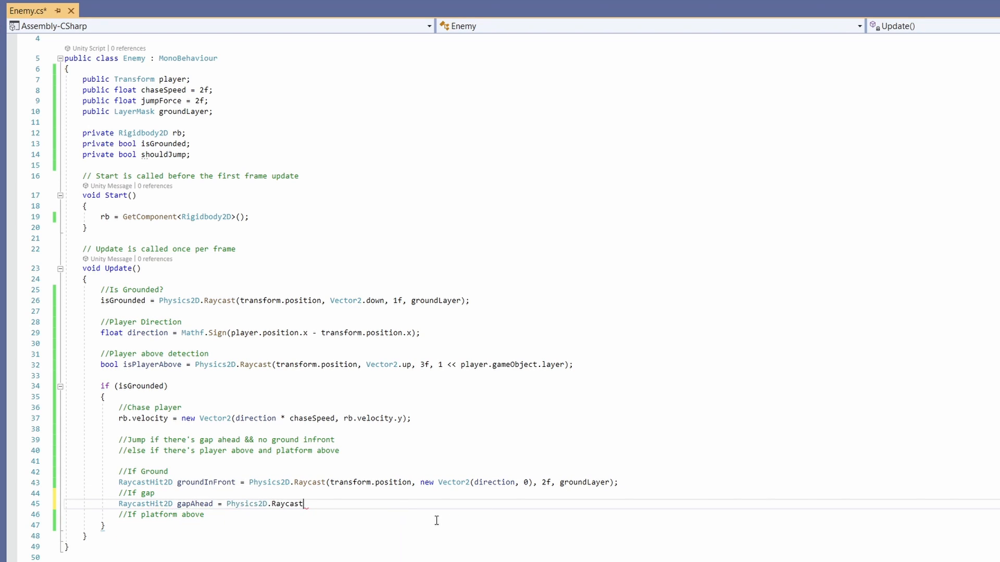
type("(transform.position + new Vector3(direction, 0,")
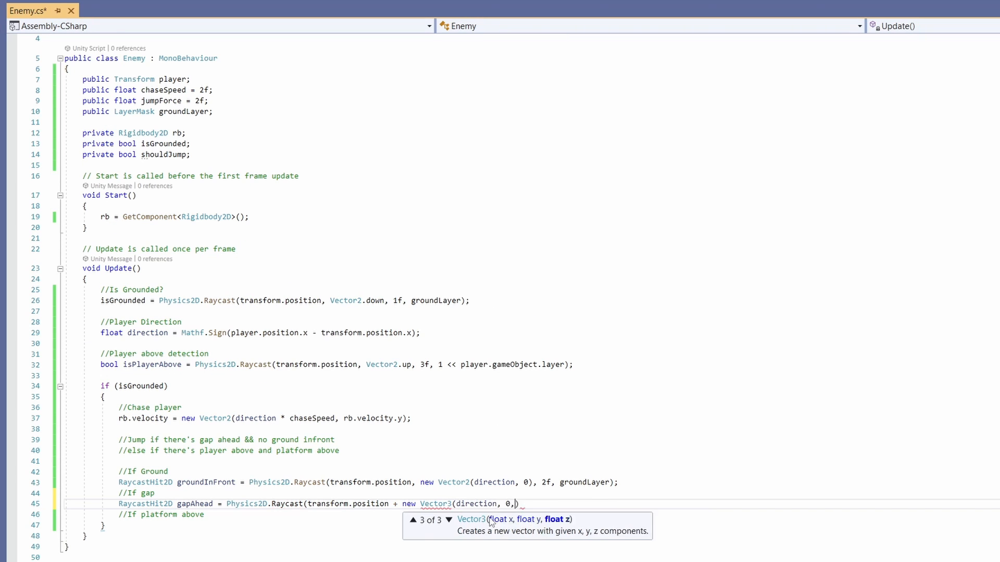
type("0)")
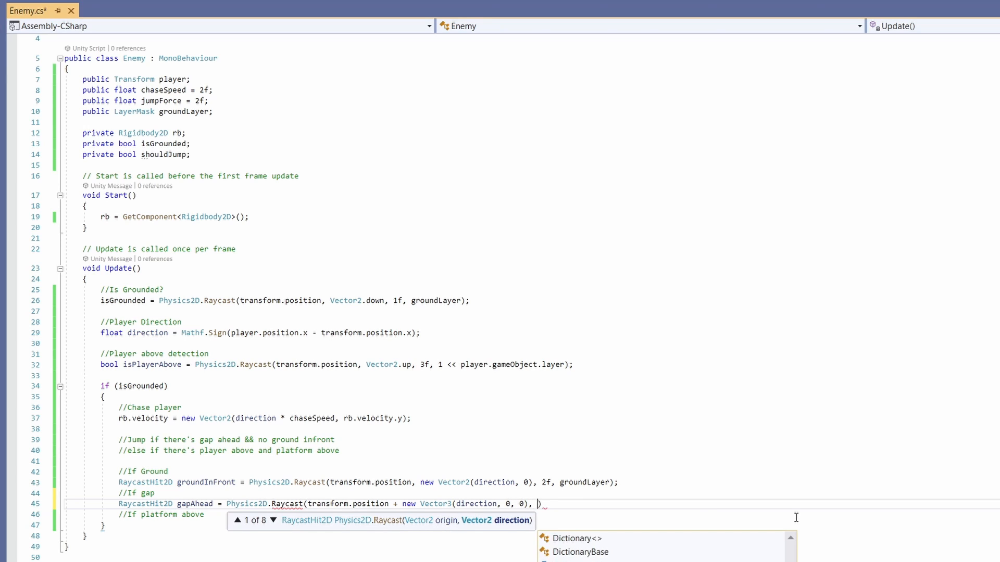
type("Vector2.down, 2f, groundLayer")
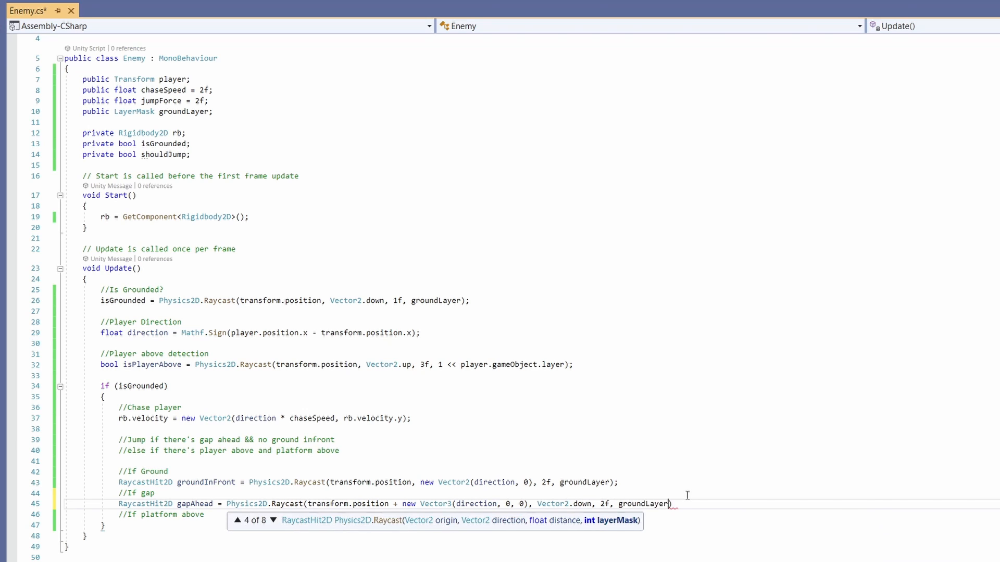
Declare platformAbove, a 3-unit upward raycast on groundLayer
type("R")
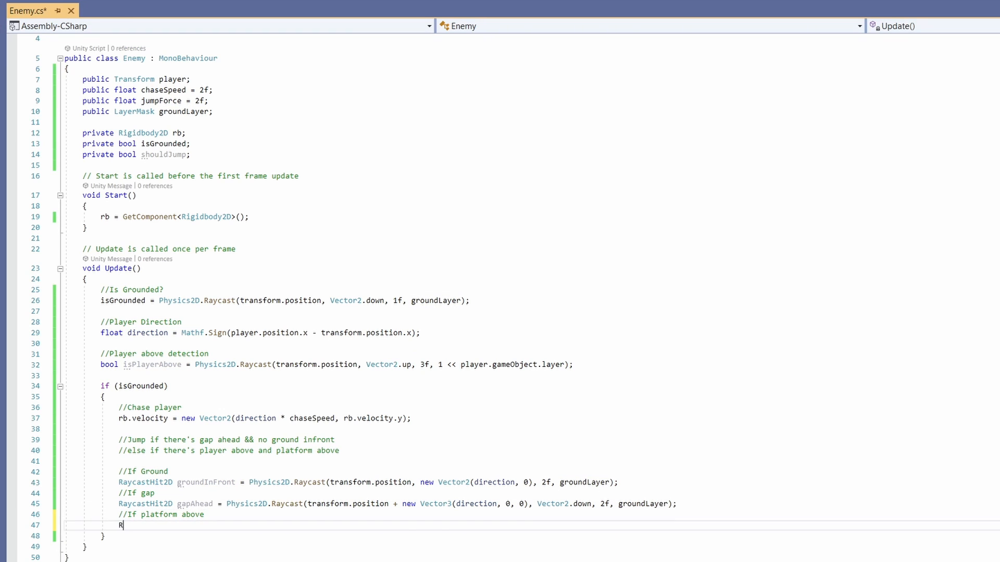
type("aycastHit2D platformAbove =")
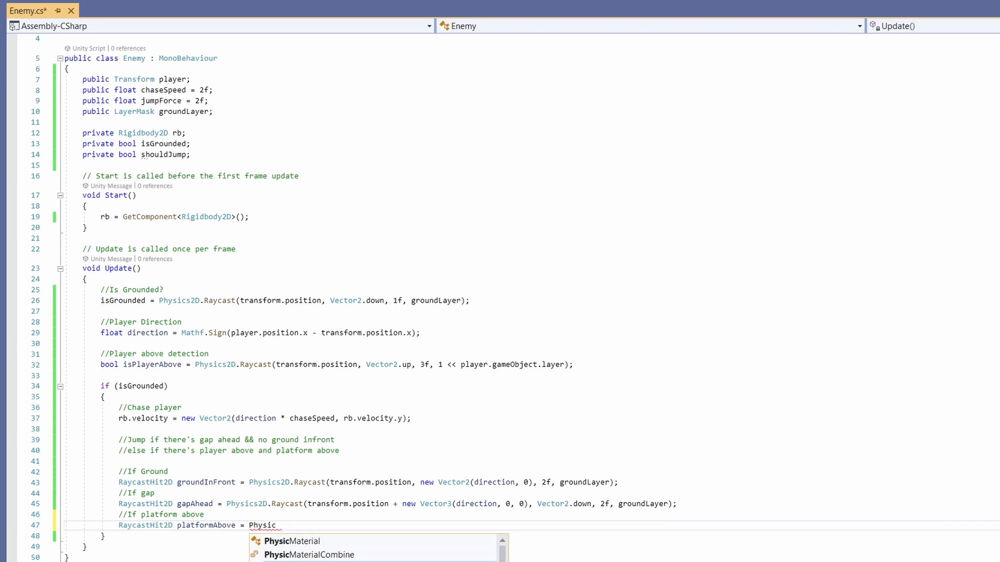
type("Physics2D.Raycast(transform.position, Vector")
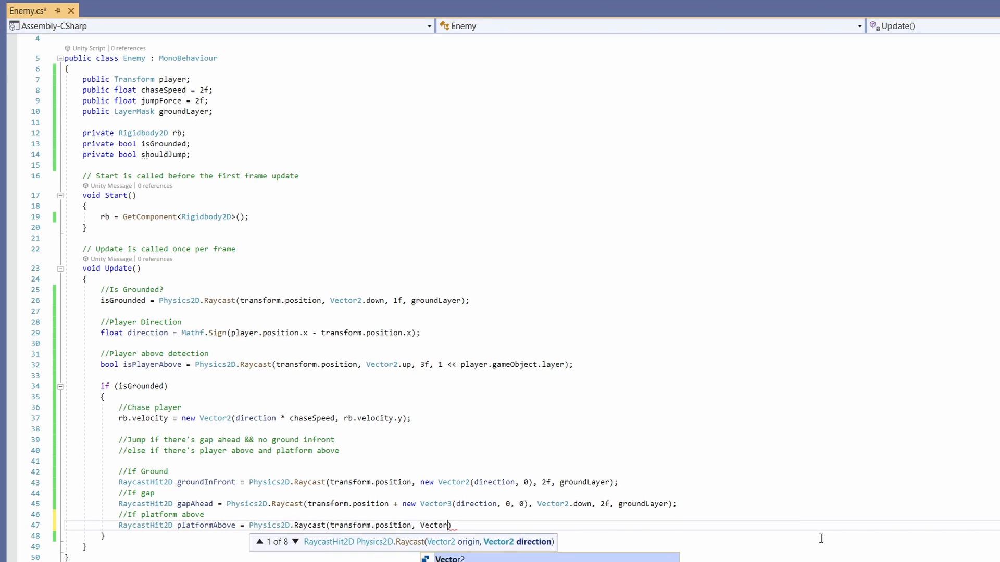
type(".up, 3f, groundLayer")
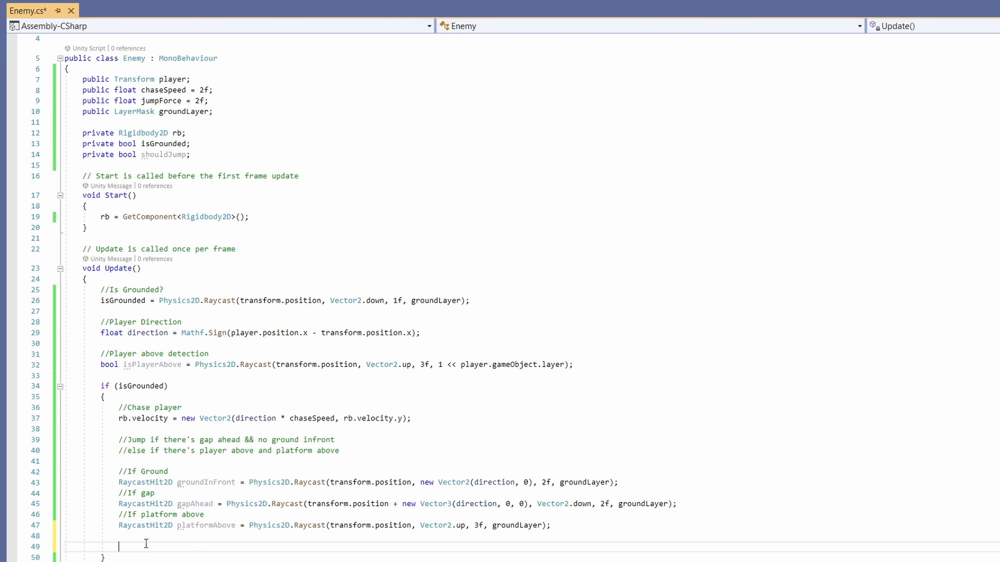
Add branches on !groundInFront.collider and player-and-platform-above, each setting shouldJump = true
type("if(!g")
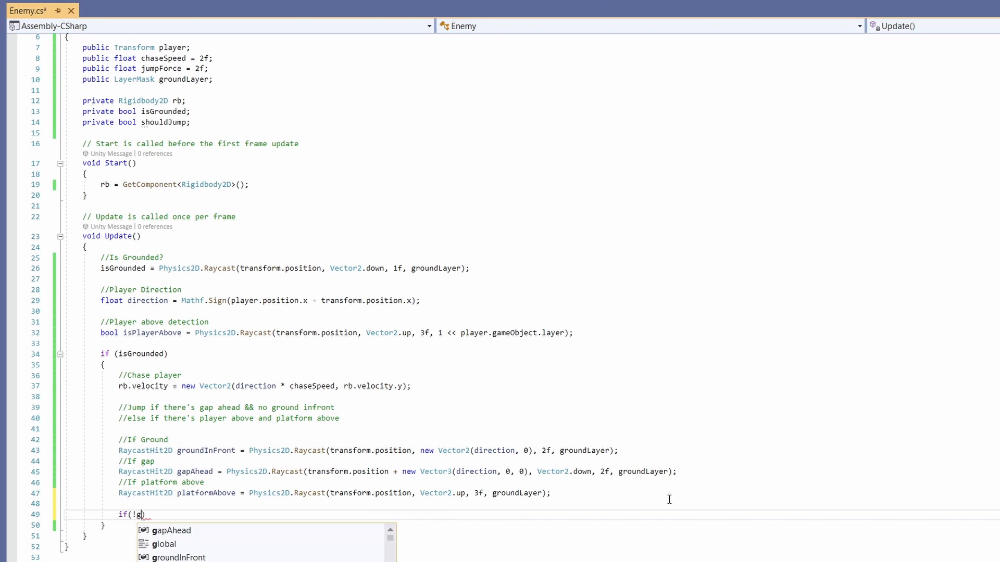
type("roundInFront.collider && !gapAhead.collider")
type("else if (isPlayerAbove && platformAbove.collider")
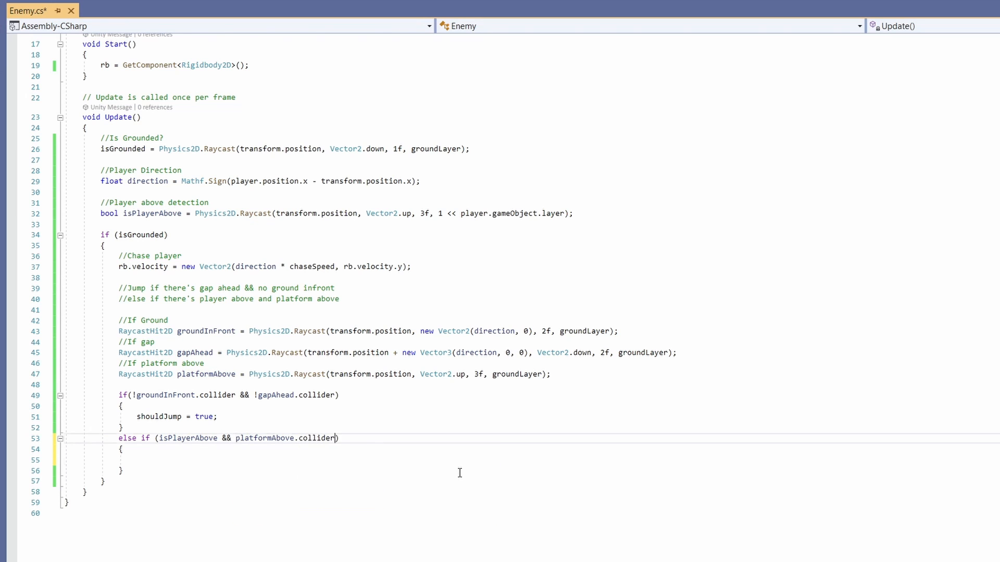
type("shouldJump = true;")
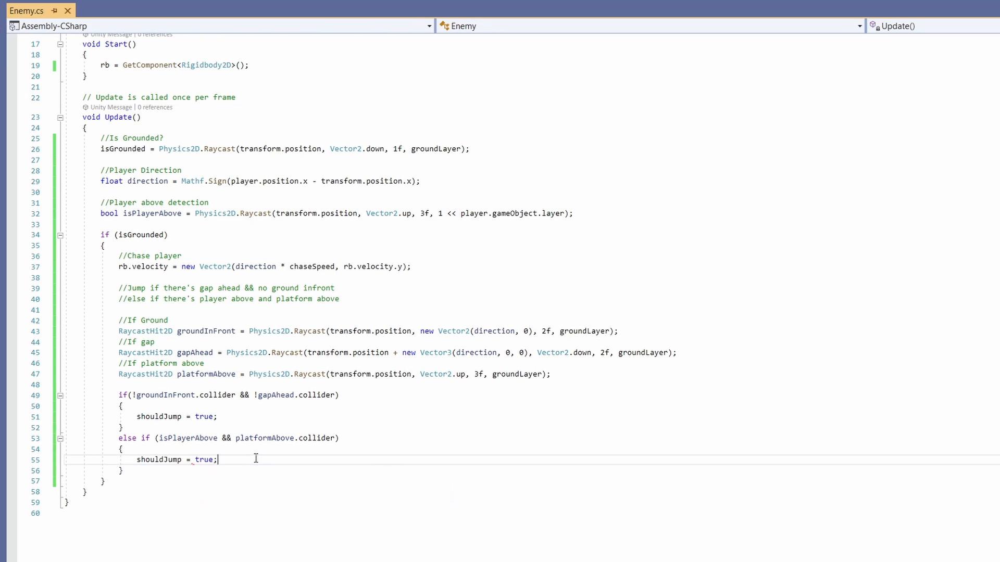
double_click(159, 459)
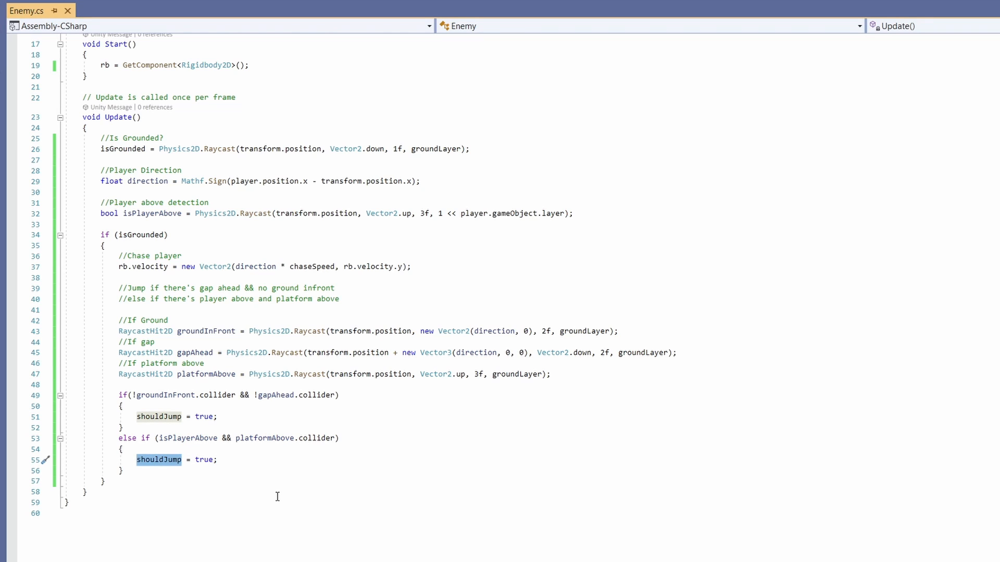
left_click(529, 468)
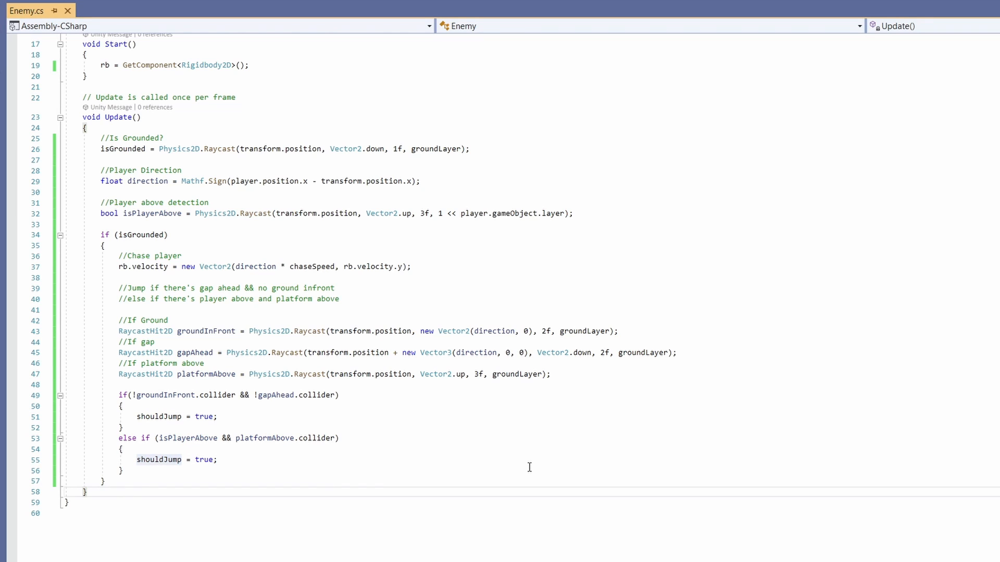
Add FixedUpdate with an if (isGrounded && shouldJump) block that resets shouldJump and computes direction
type("private void FixedUpdate()")
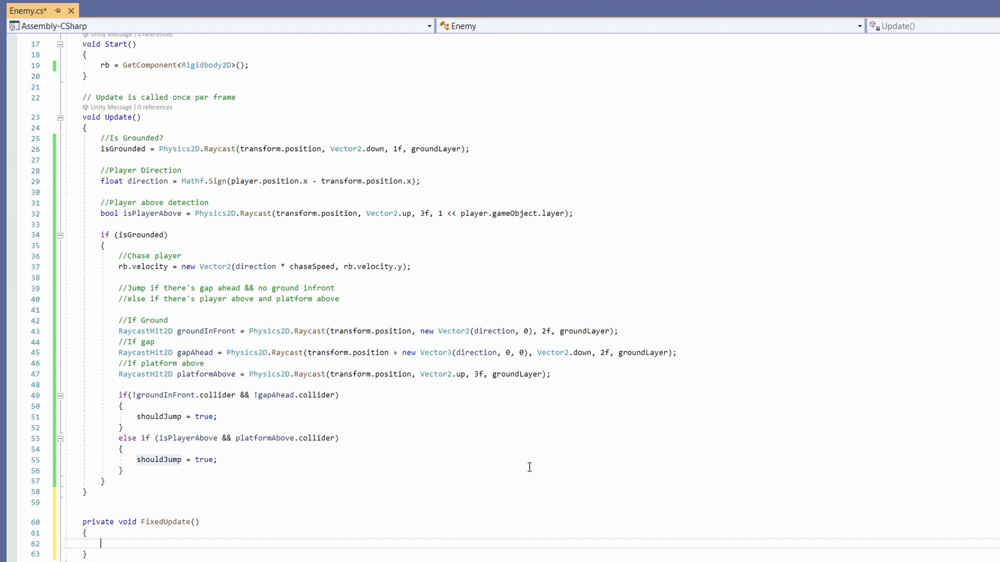
type("if(")
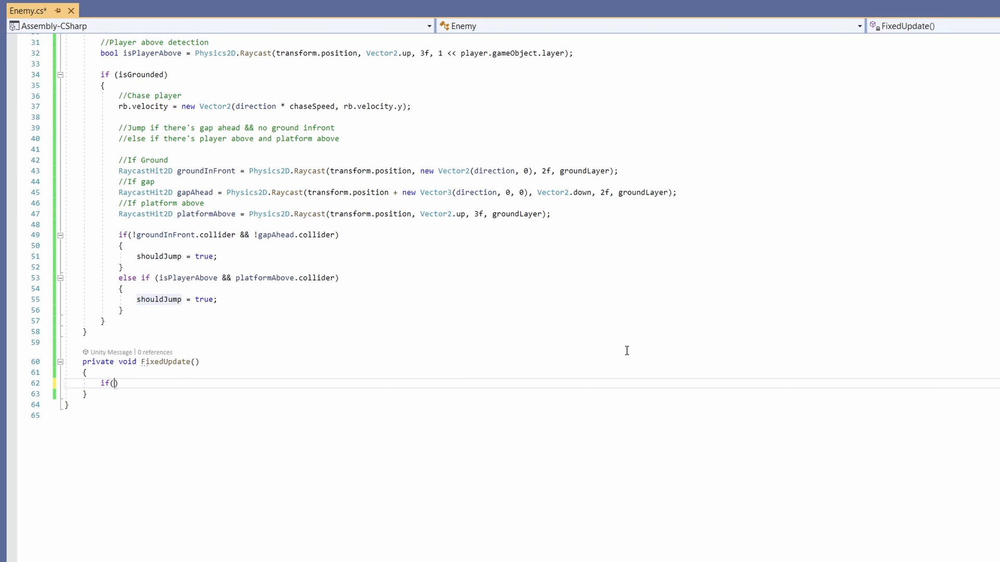
type("isGrounded && shouldJump")
type("shouldJump =")
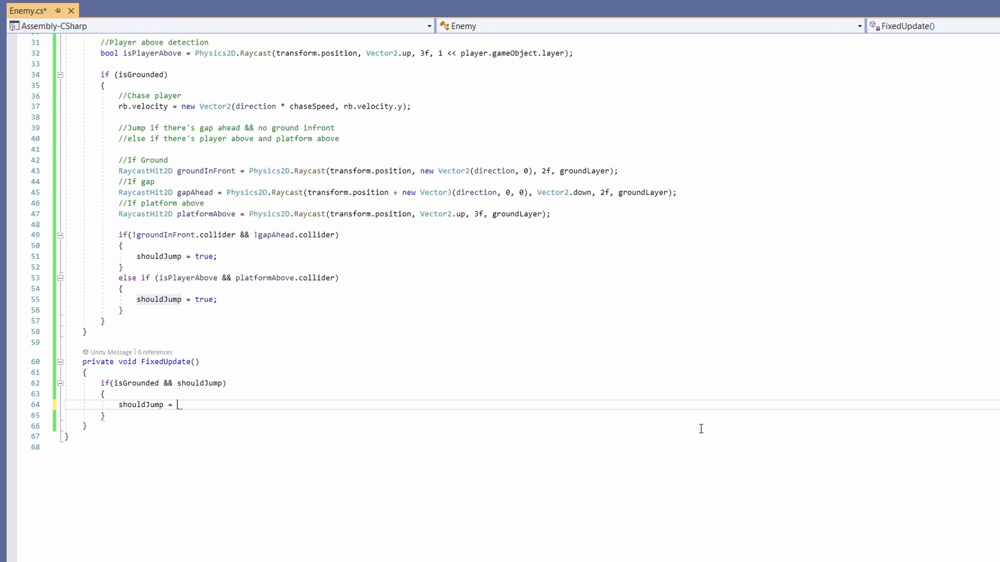
type("false;\\nVector")
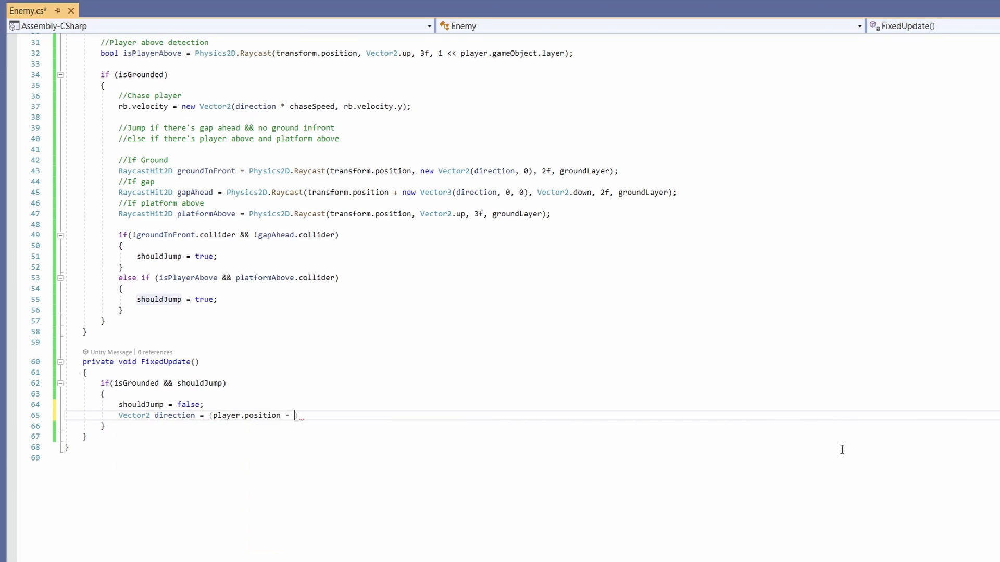
type("transform.position")
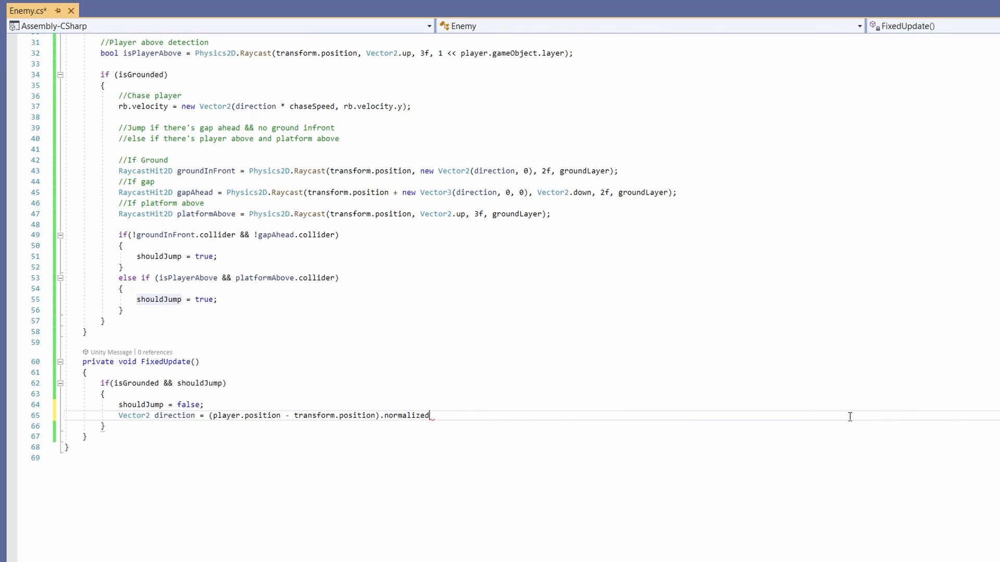
type(";")
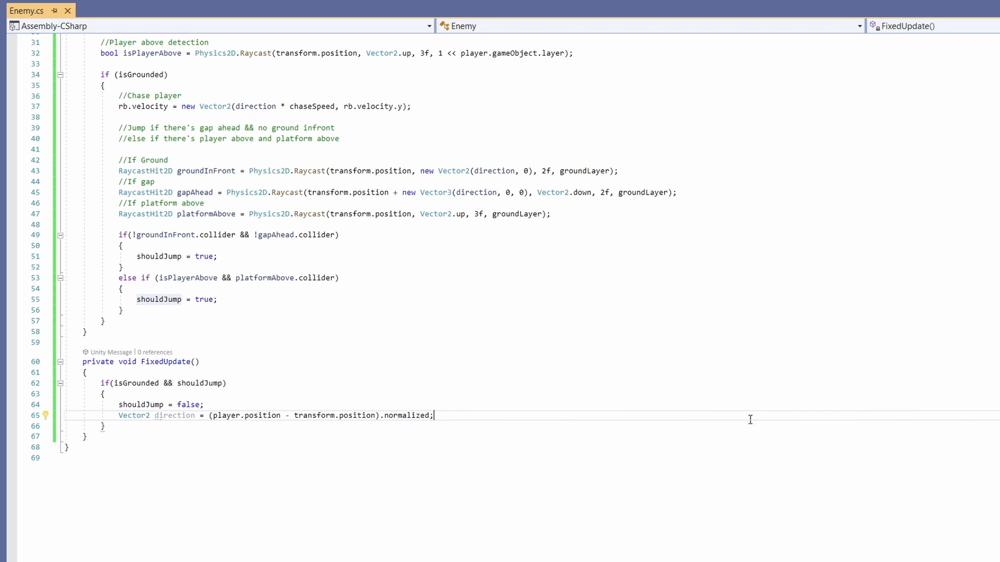
Compute jumpDirection and call rb.AddForce with jumpForce using ForceMode2D.Impulse
type("Vector2 jumpD")
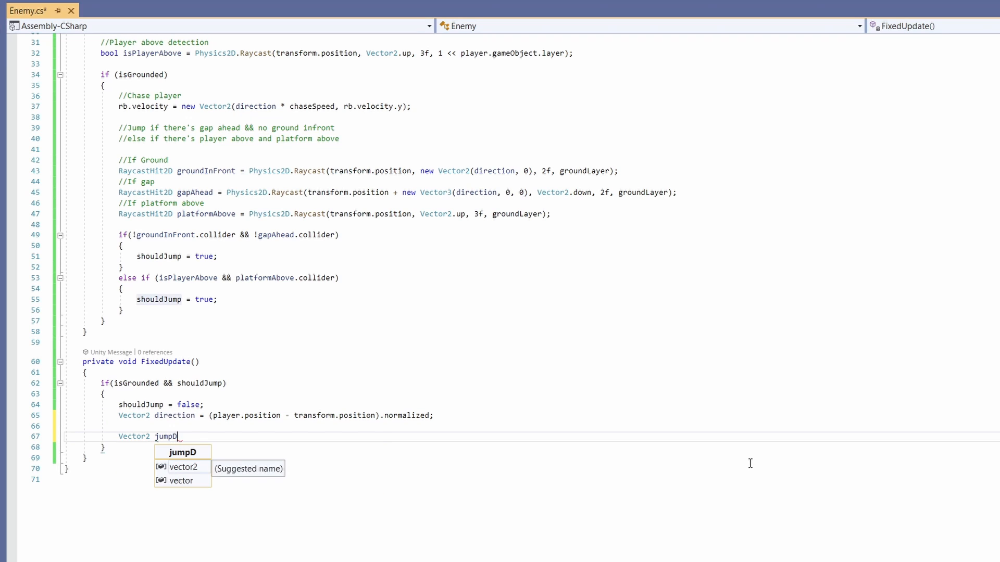
type("irection = direction")
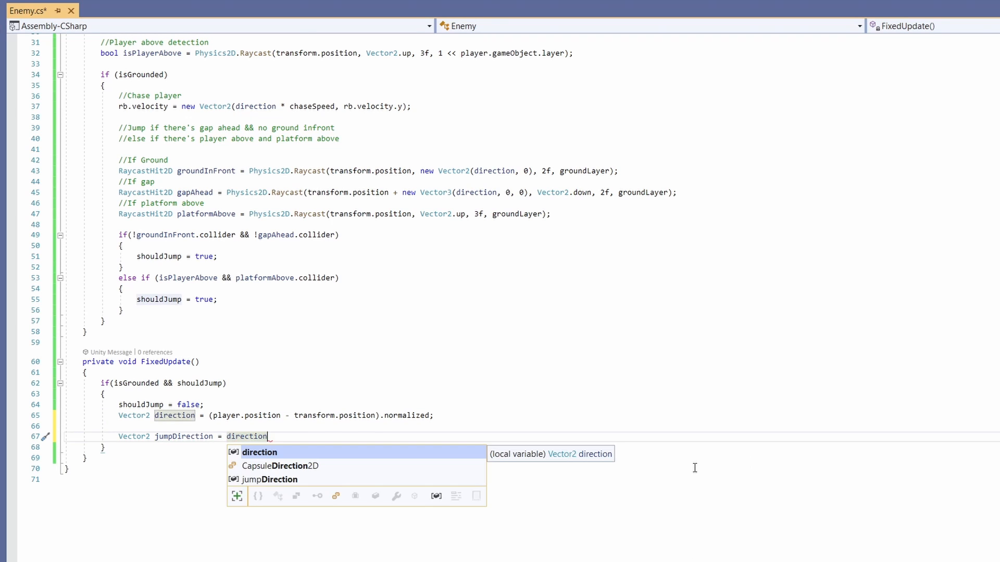
type("* jumpForce;")
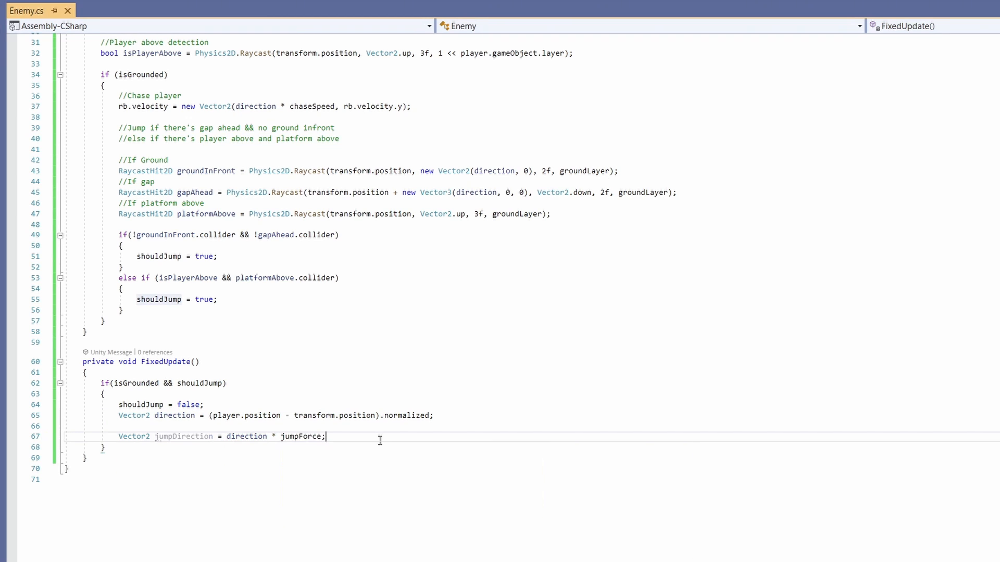
type("rb.a")
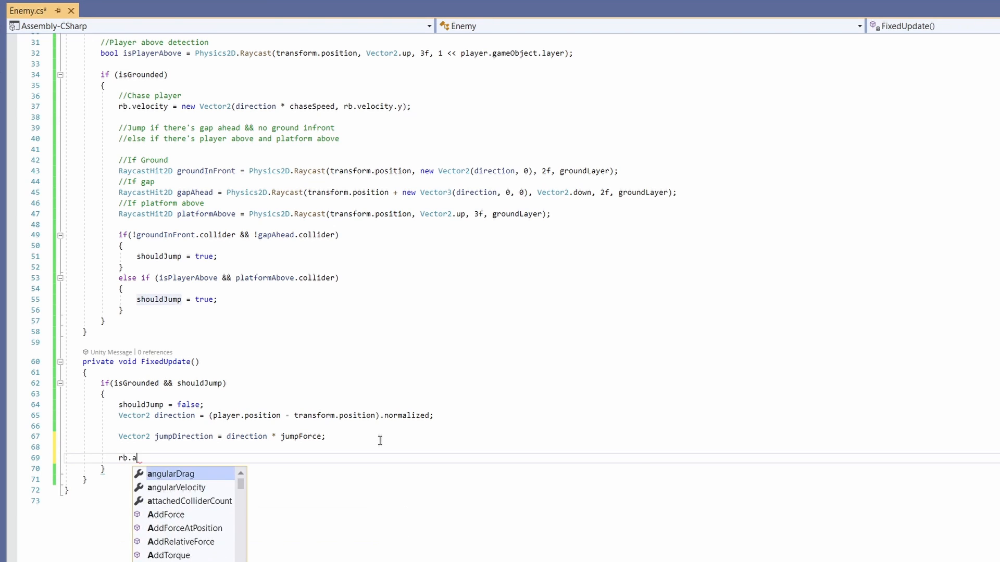
type("ddForce(new Vector2(jumpDirection.x,")
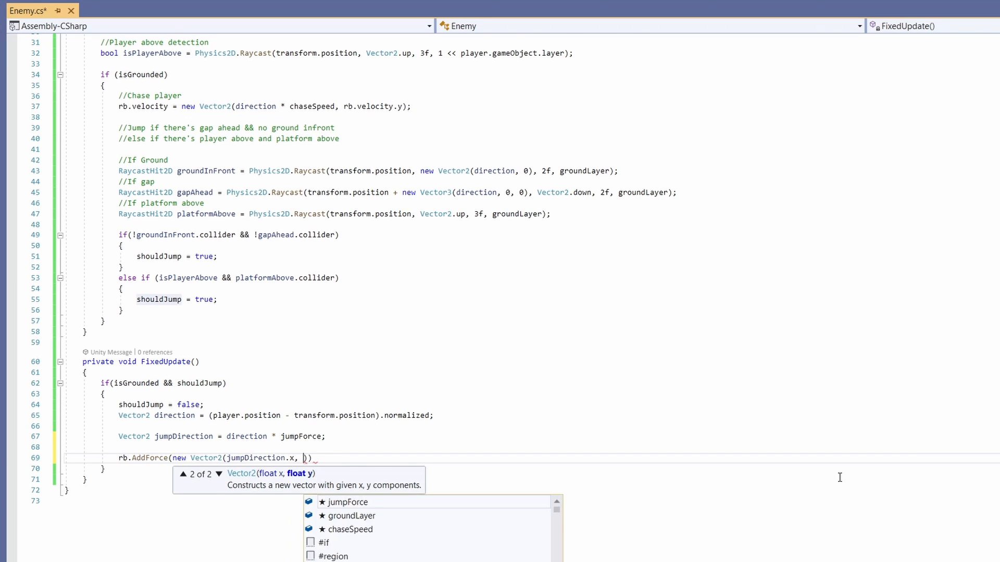
type("jumpForce),")
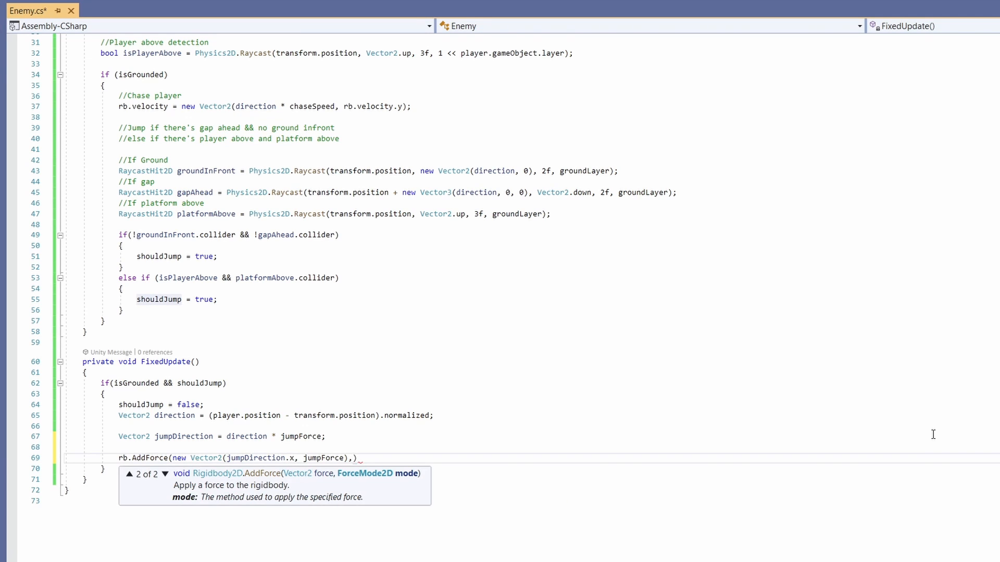
type("ForceMode2D.Impulse")
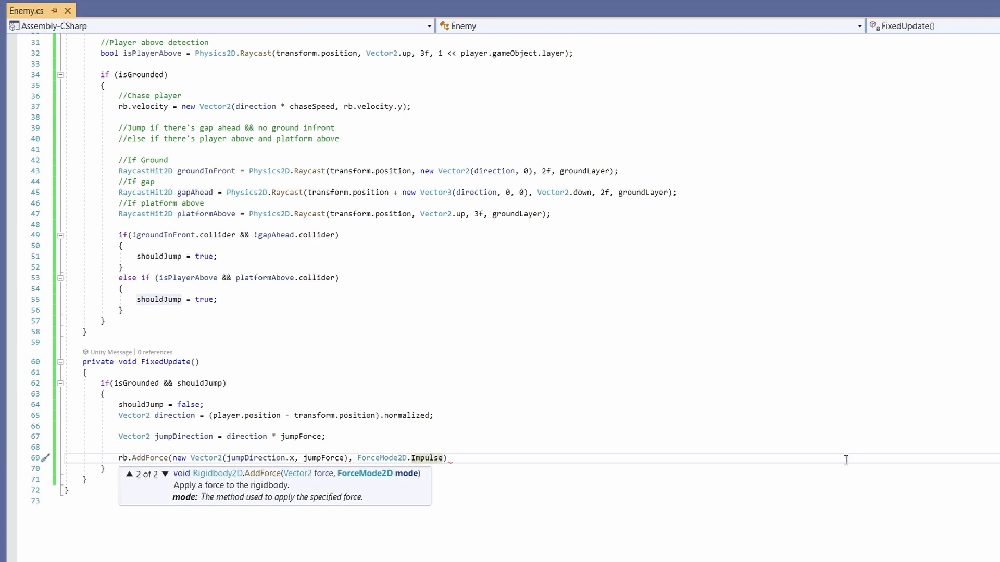
scroll("up", 3)
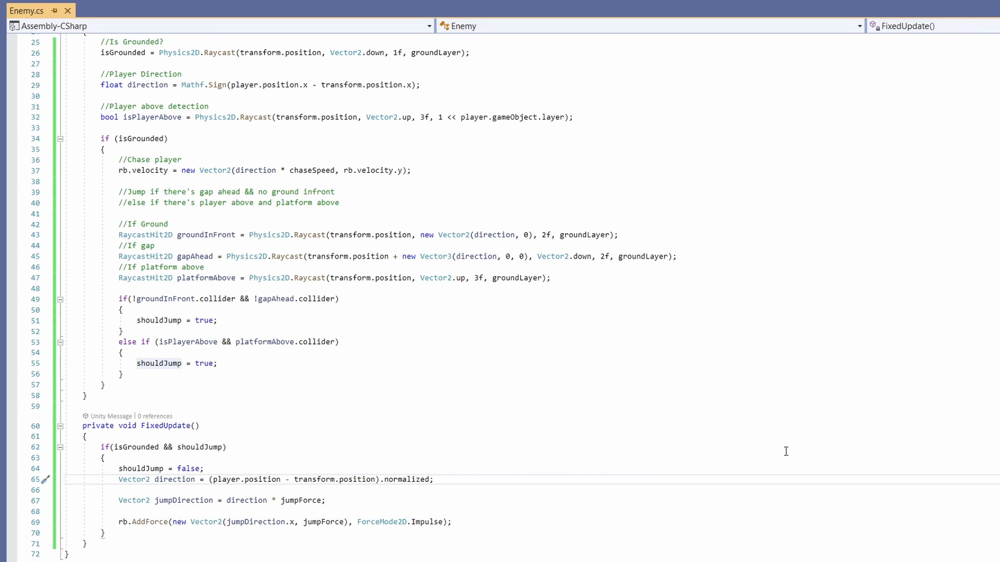
In Unity, set the Enemy script's Ground Layer to Ground
left_click(433, 479)
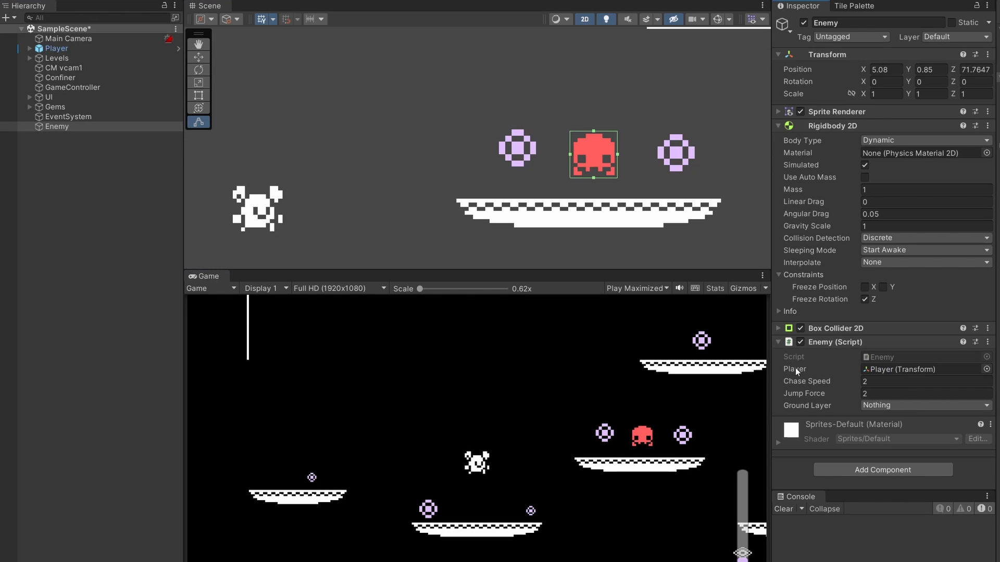
left_click(925, 405)
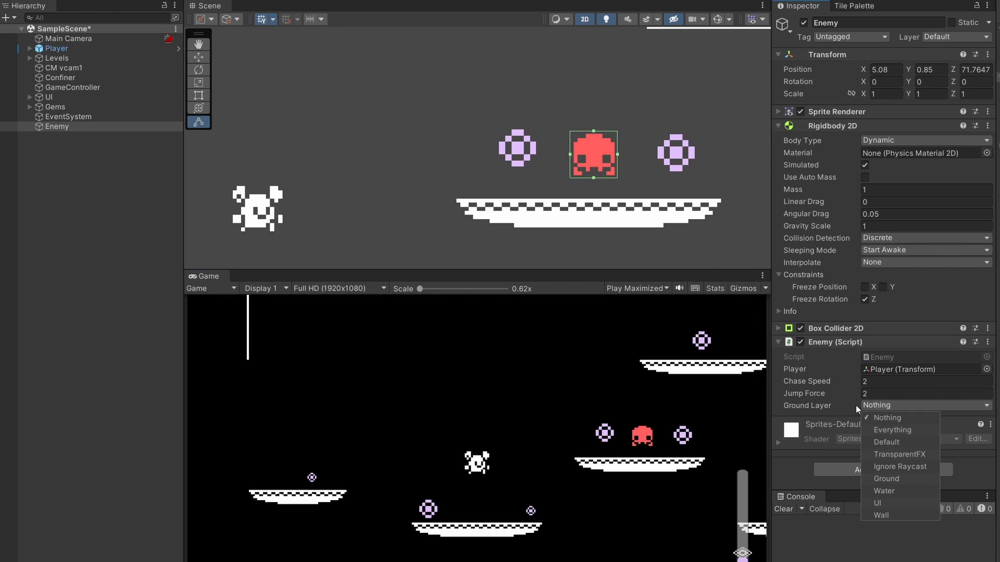
left_click(886, 479)
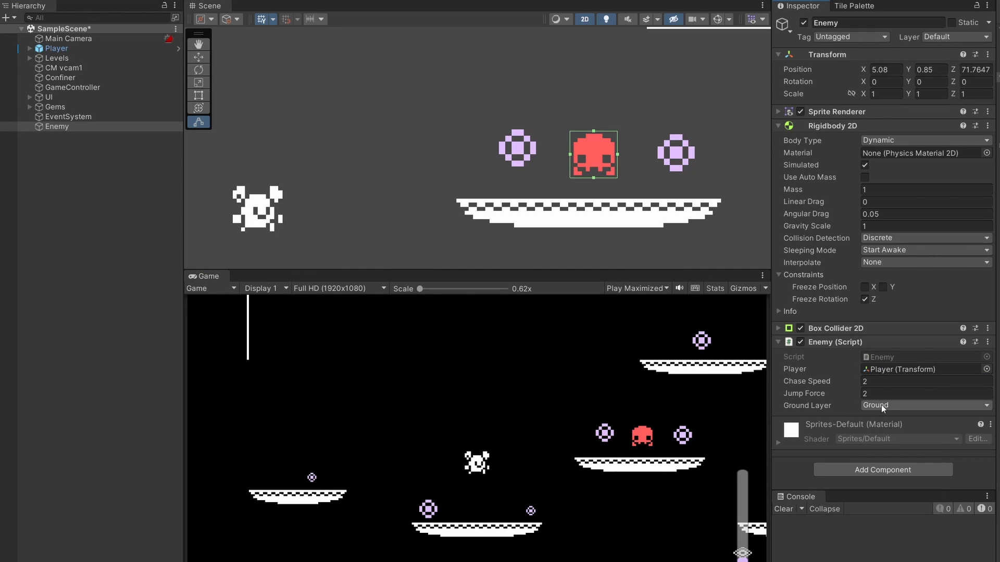
Confirm the Level1 Ground tilemap is on the Ground layer, then reselect Enemy
left_click(31, 58)
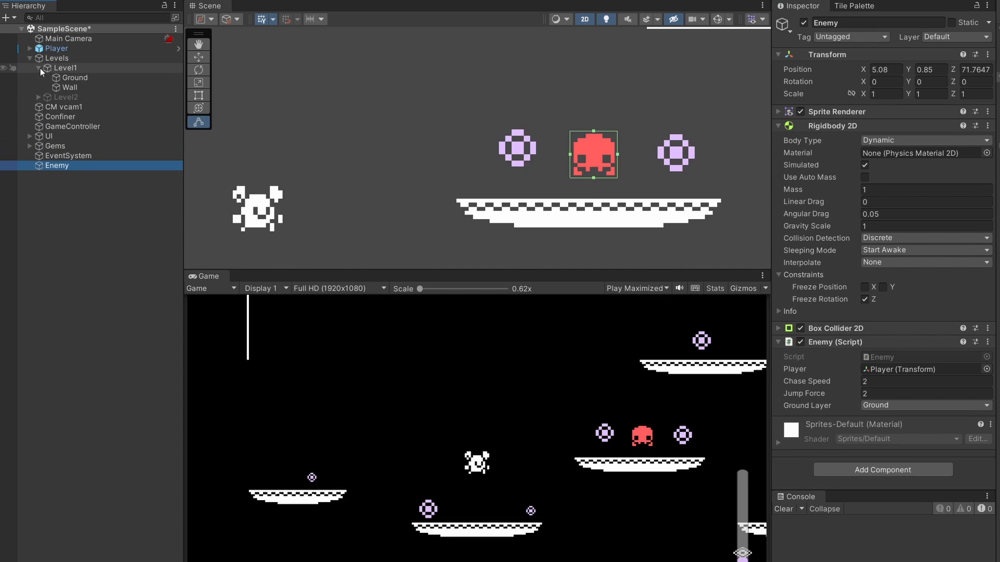
left_click(74, 77)
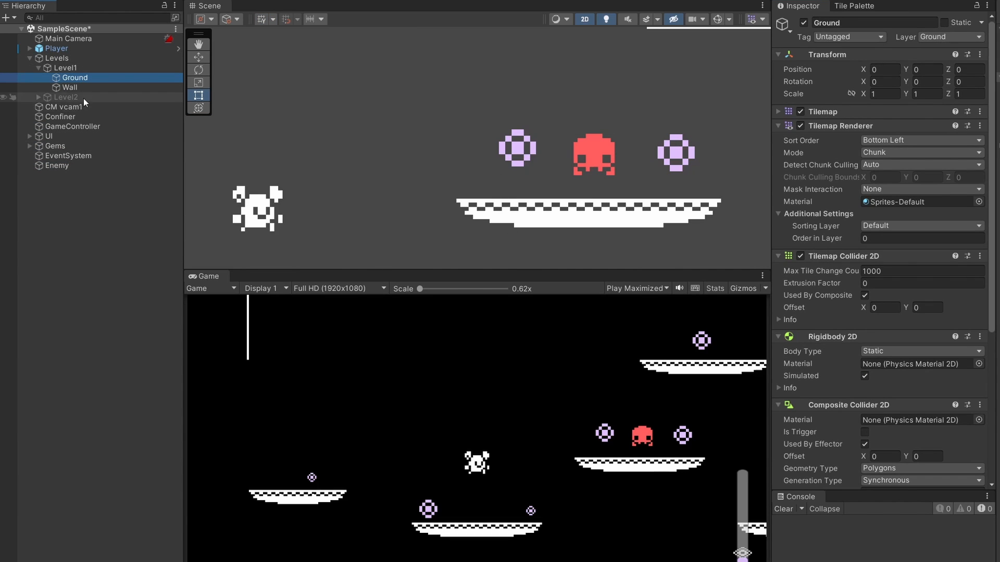
left_click(949, 37)
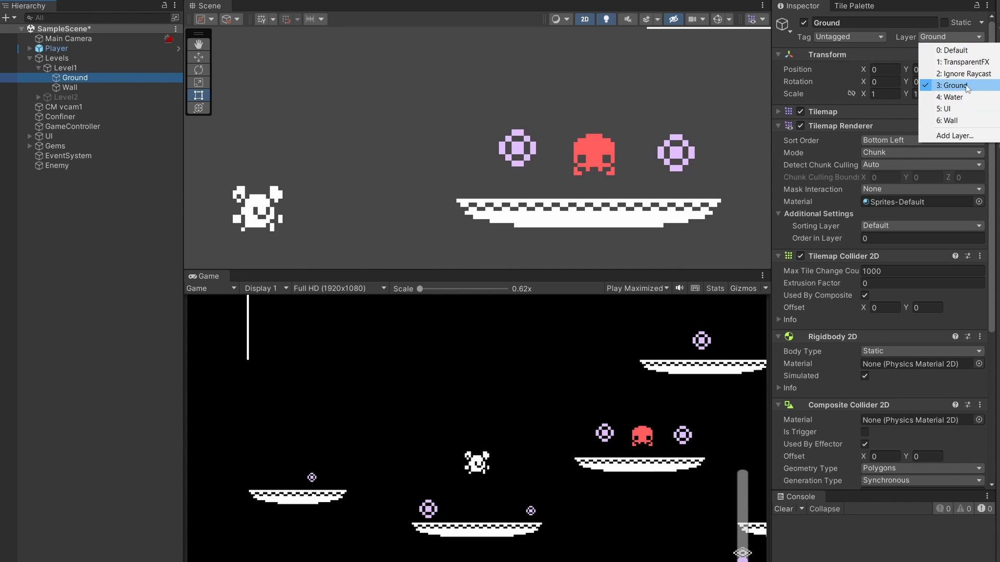
left_click(955, 85)
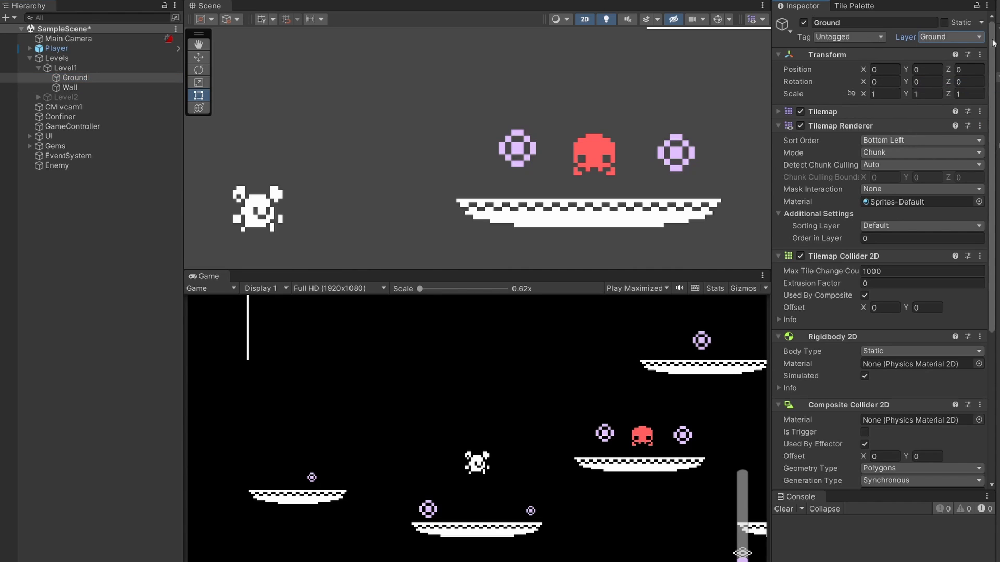
mouse_move(861, 263)
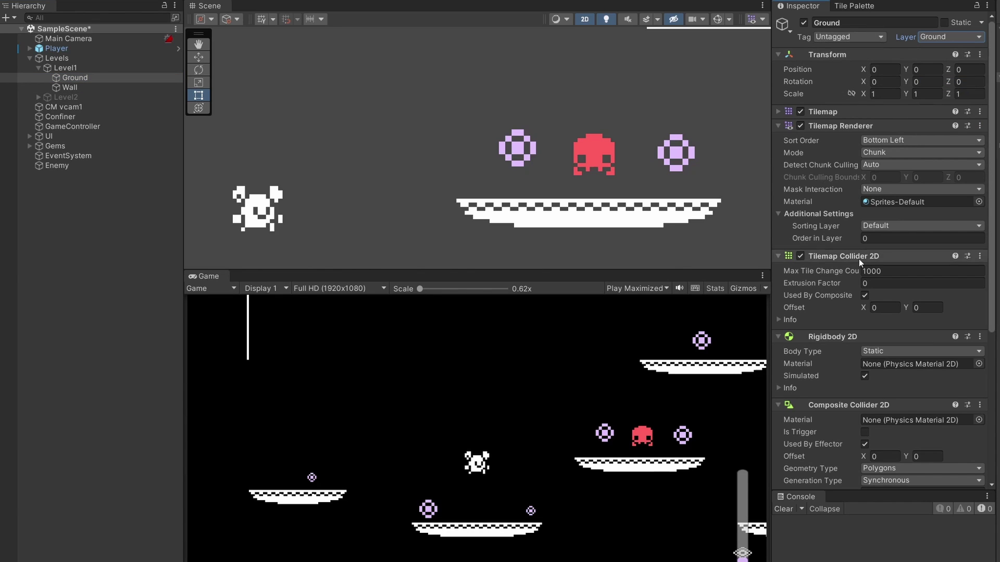
left_click(57, 126)
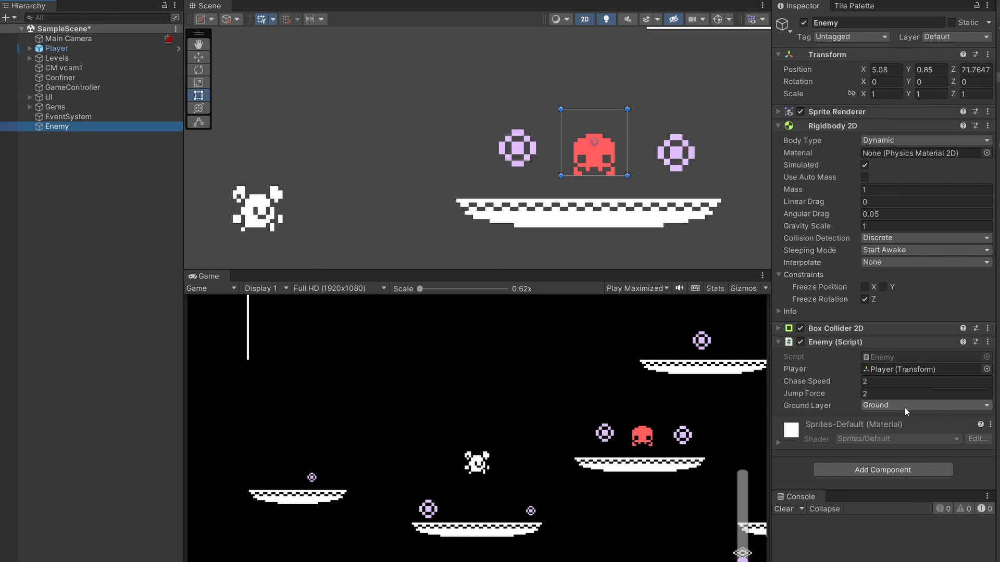
Play-test the octopus enemy, then set its Rigidbody 2D Gravity Scale to 2
left_click(636, 287)
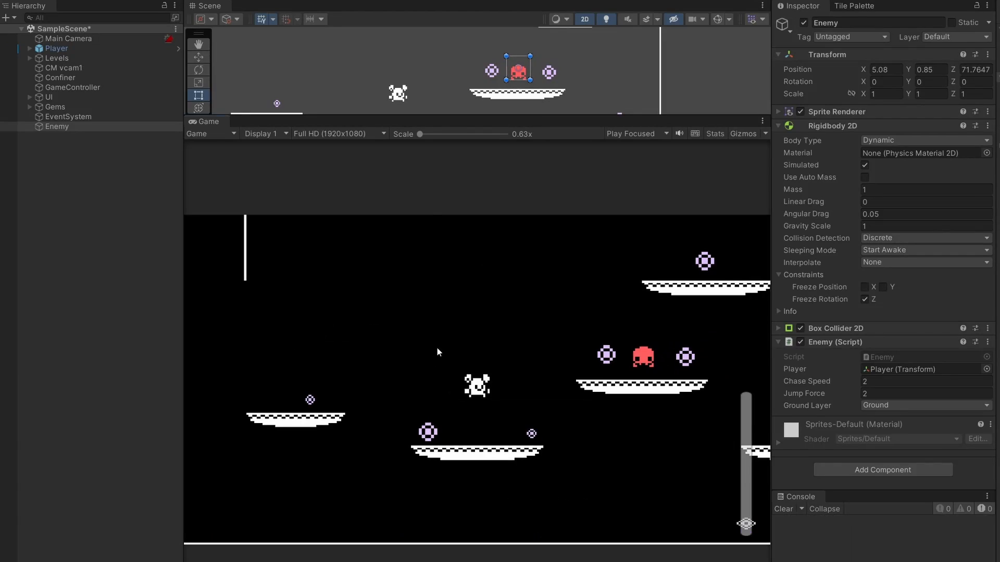
left_click(925, 225)
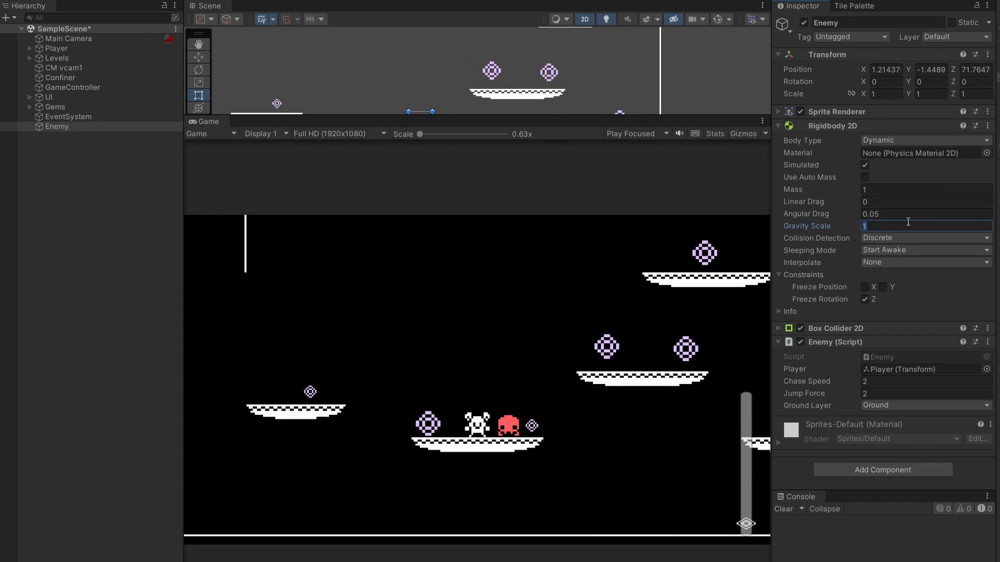
type("2")
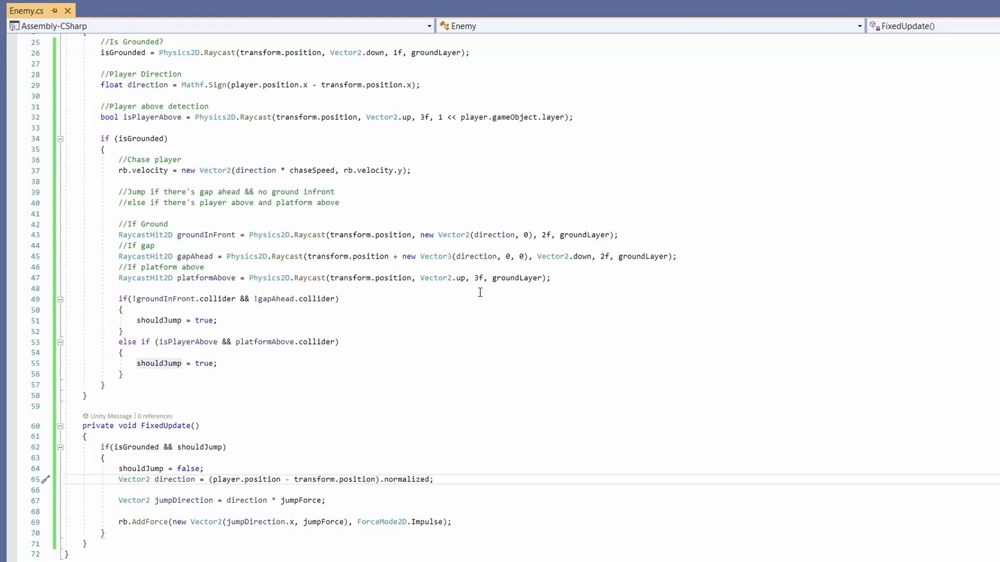
Scroll up through Enemy.cs to the Update method's grounding, chase and jump-check raycasts
scroll("up", 3)
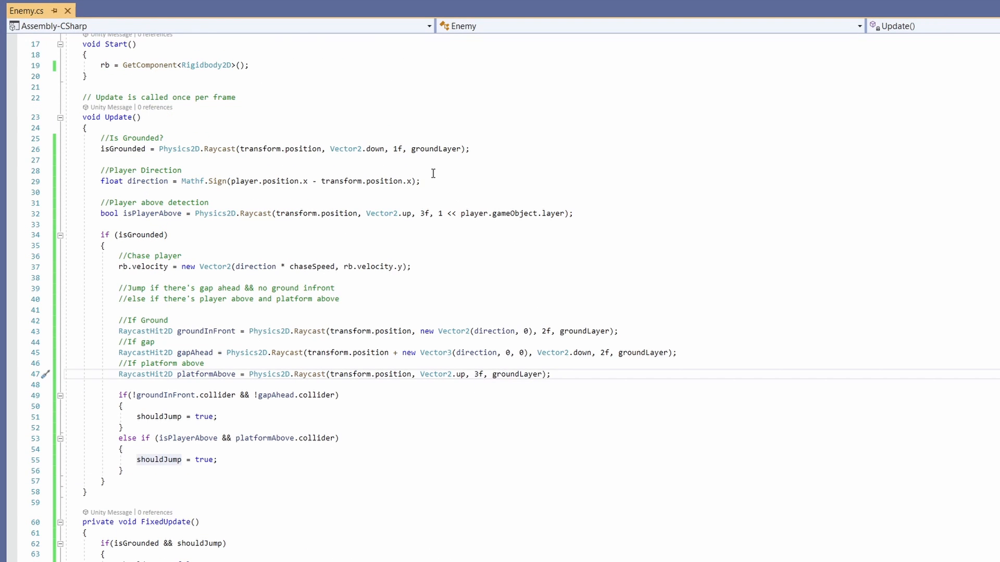